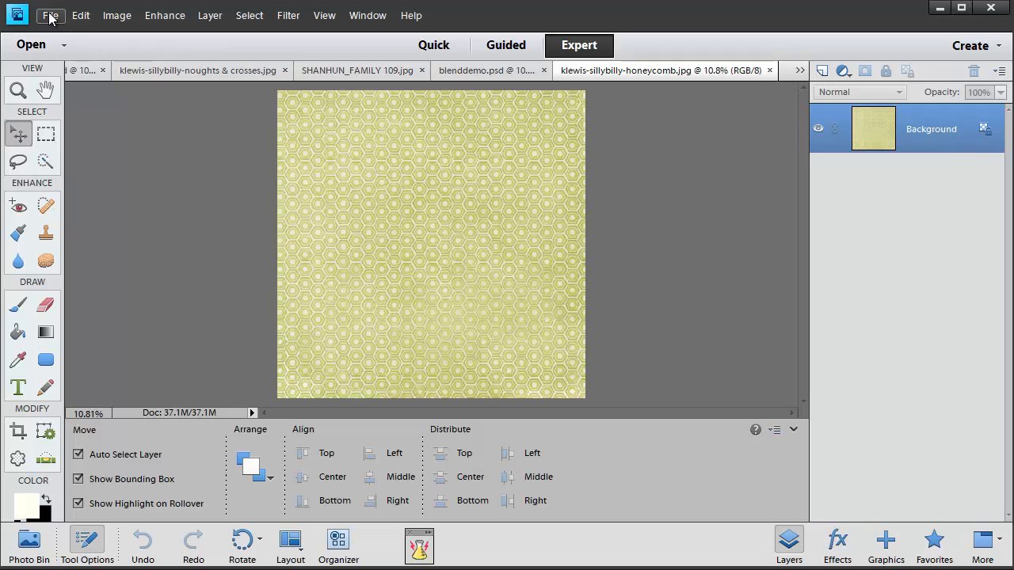
Create a 12×12 in, 300 ppi transparent blank file and save it as mask demo.psd, replacing the existing file.
left_click(50, 15)
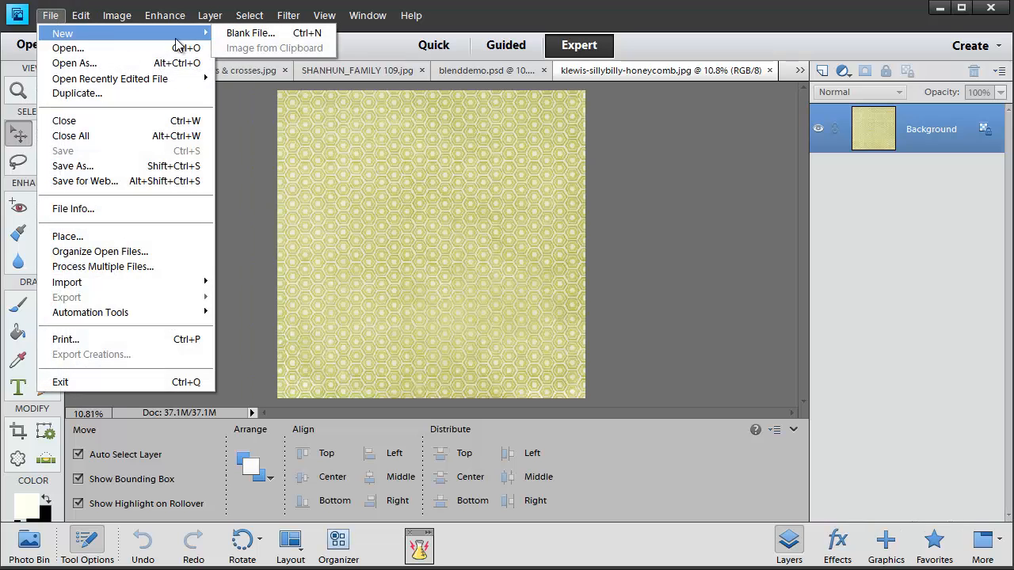
left_click(250, 33)
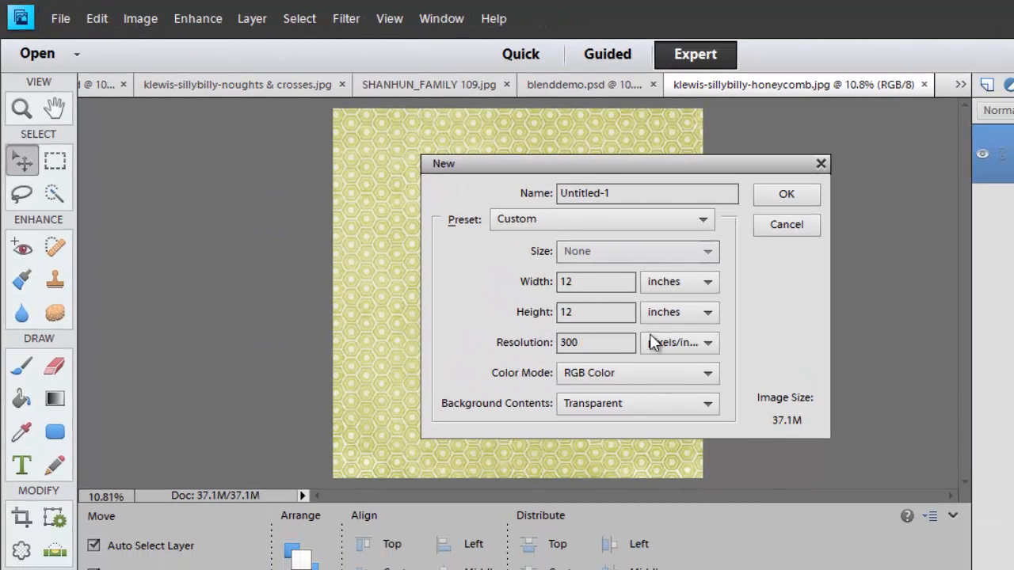
left_click(784, 194)
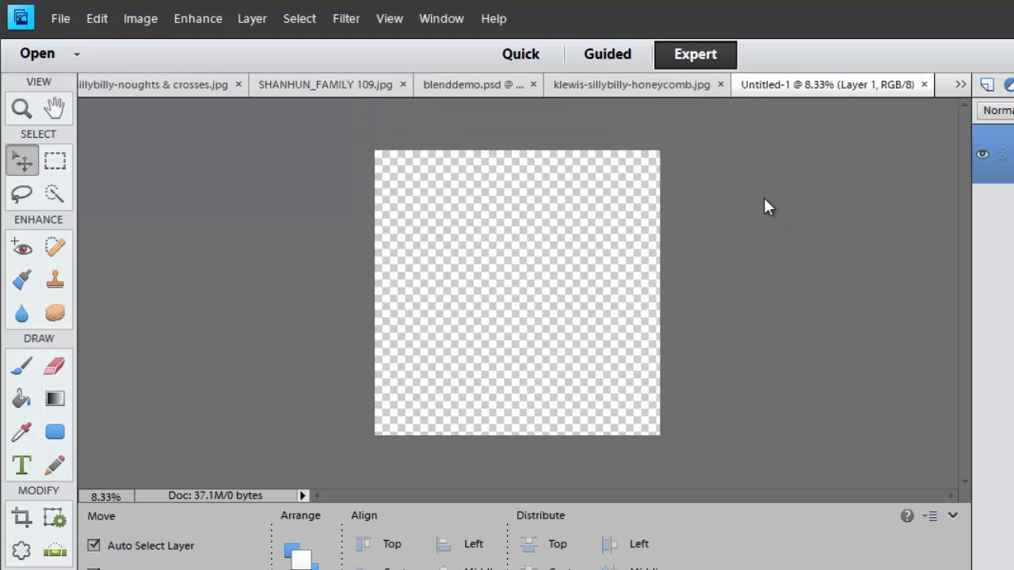
mouse_move(67, 11)
type("m")
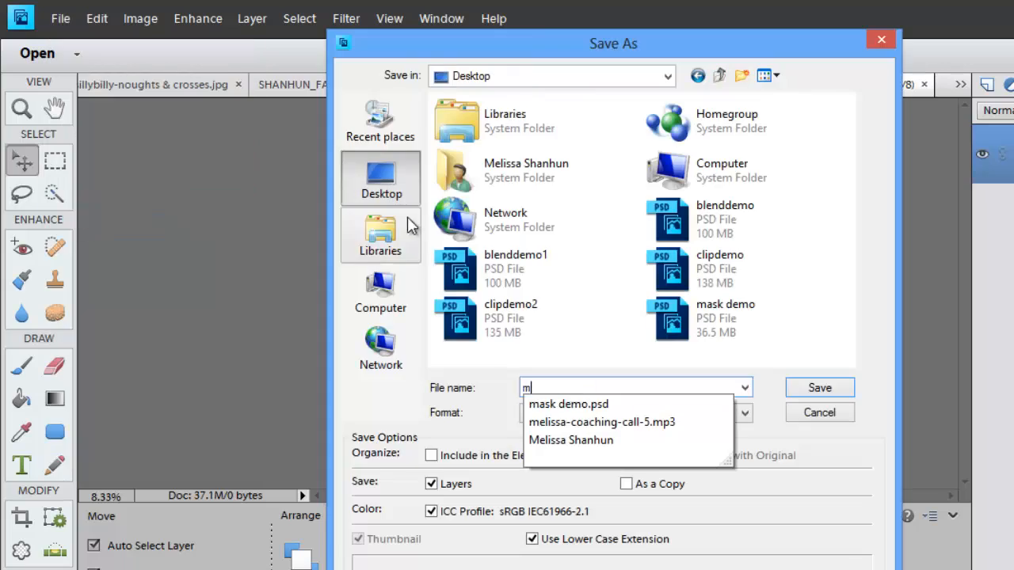
left_click(819, 388)
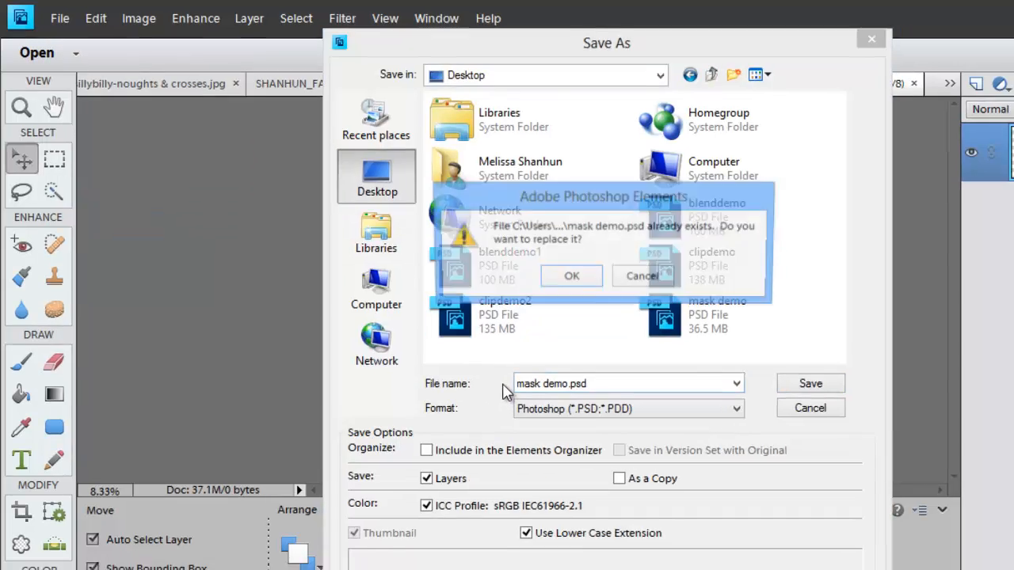
left_click(571, 276)
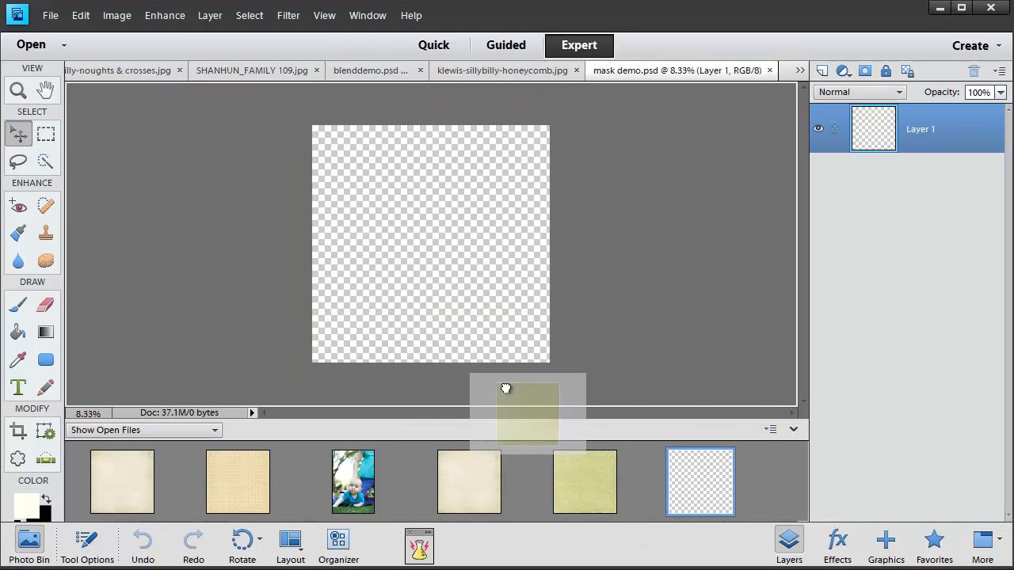
Drag the green honeycomb paper thumbnail from the Photo Bin onto the mask demo canvas.
left_click_drag(583, 481, 431, 244)
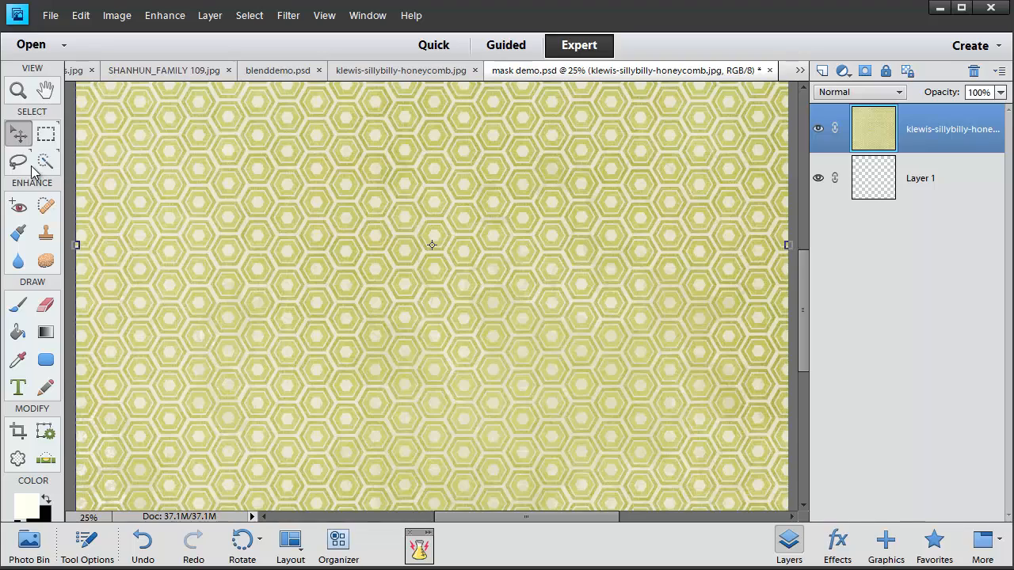
Pick the Polygonal Lasso Tool and trace points around the hexagon cluster's outline.
left_click(46, 161)
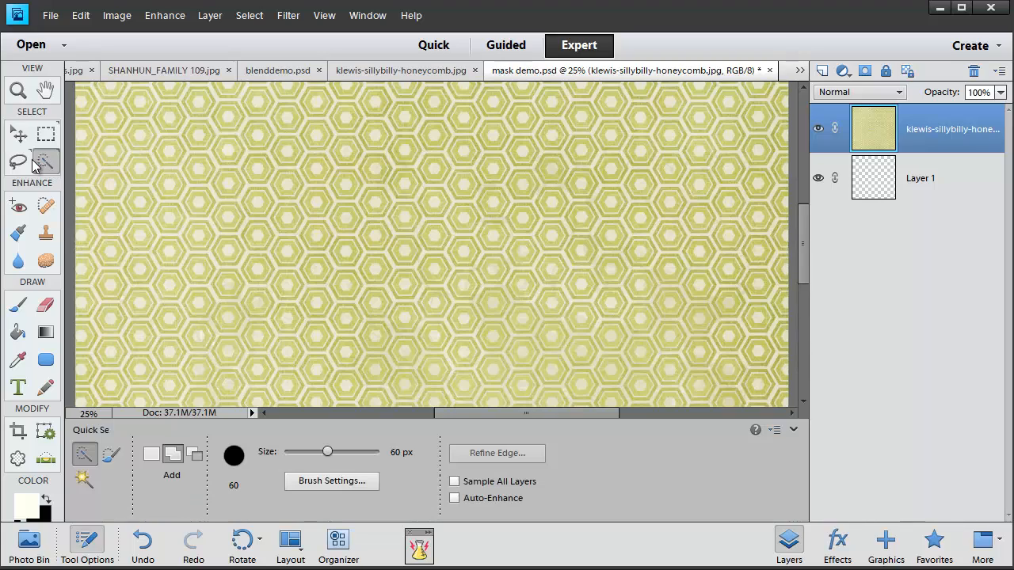
left_click(45, 134)
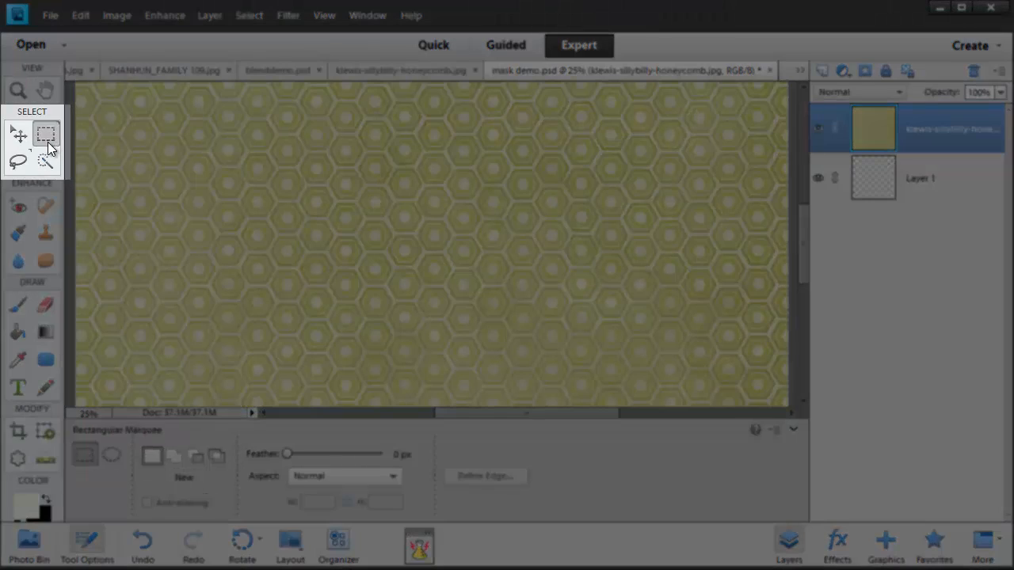
left_click(17, 162)
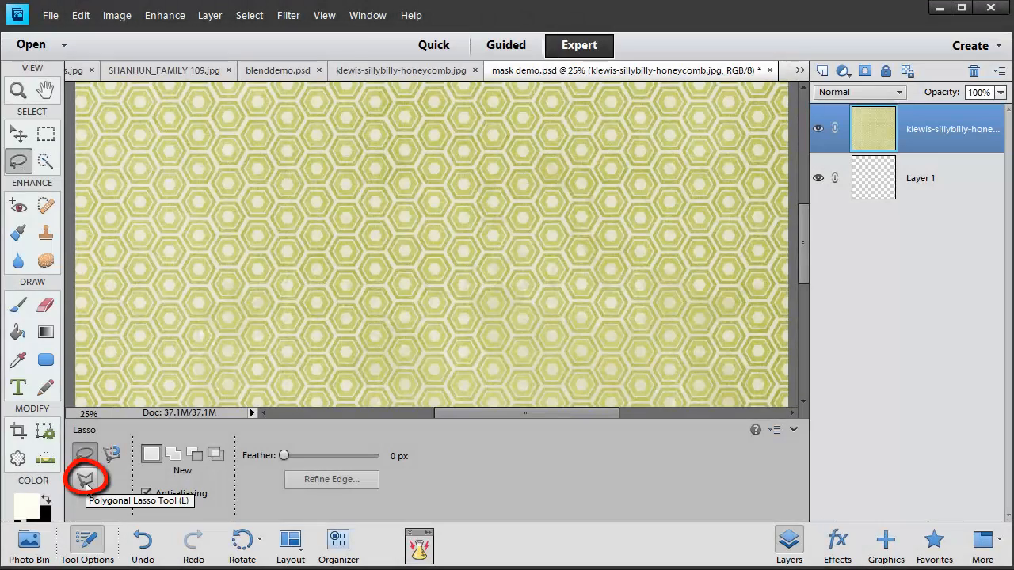
left_click(85, 479)
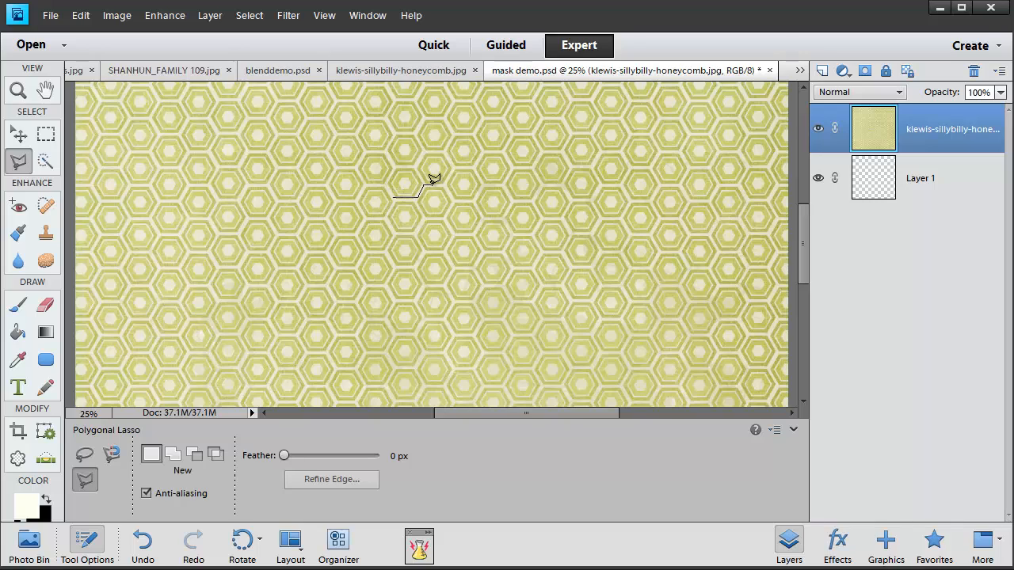
left_click(454, 194)
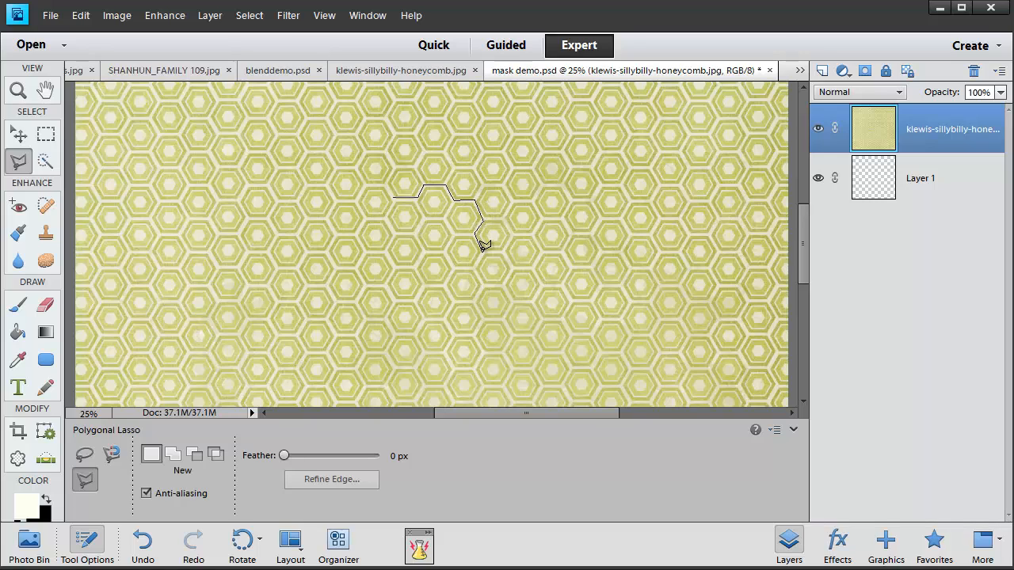
left_click(456, 261)
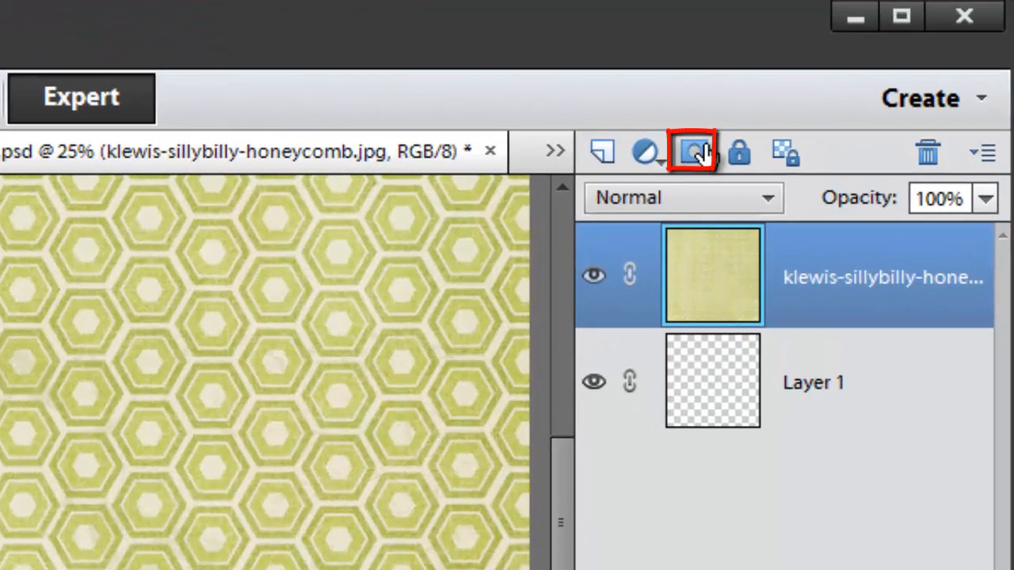
mouse_move(693, 151)
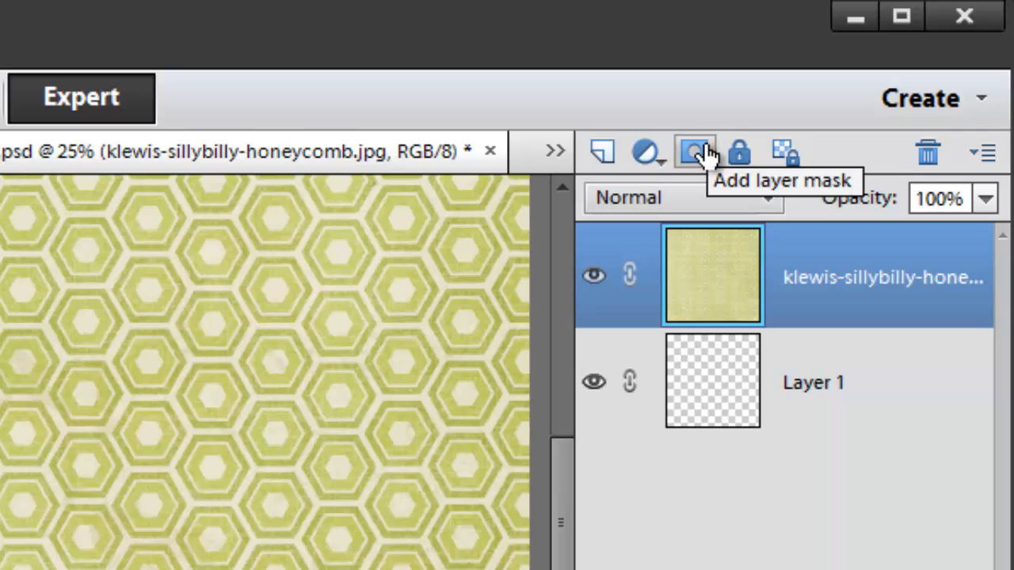
Add a layer mask from the hexagon selection and select the honeycomb layer's mask thumbnail.
left_click(694, 152)
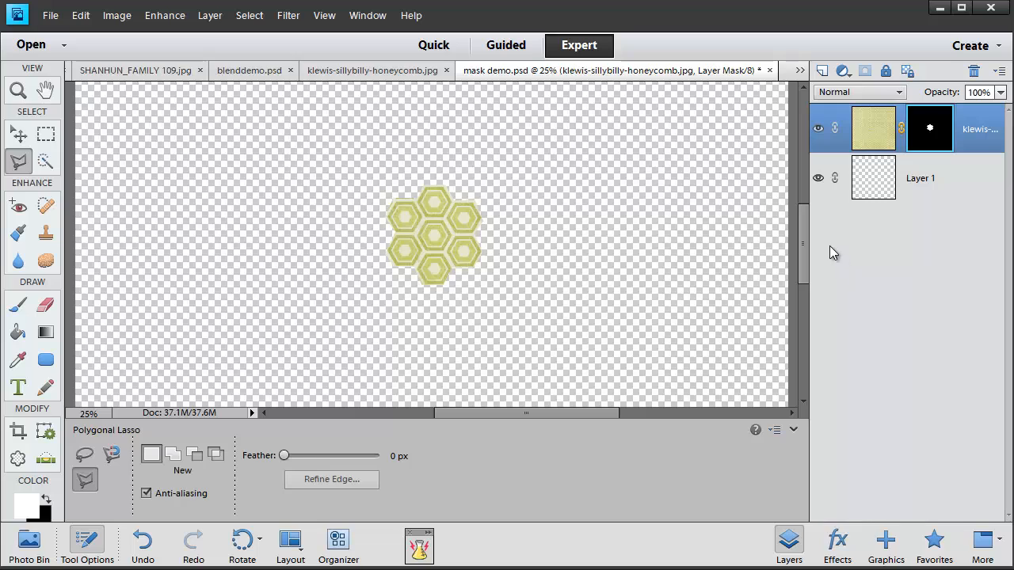
mouse_move(896, 263)
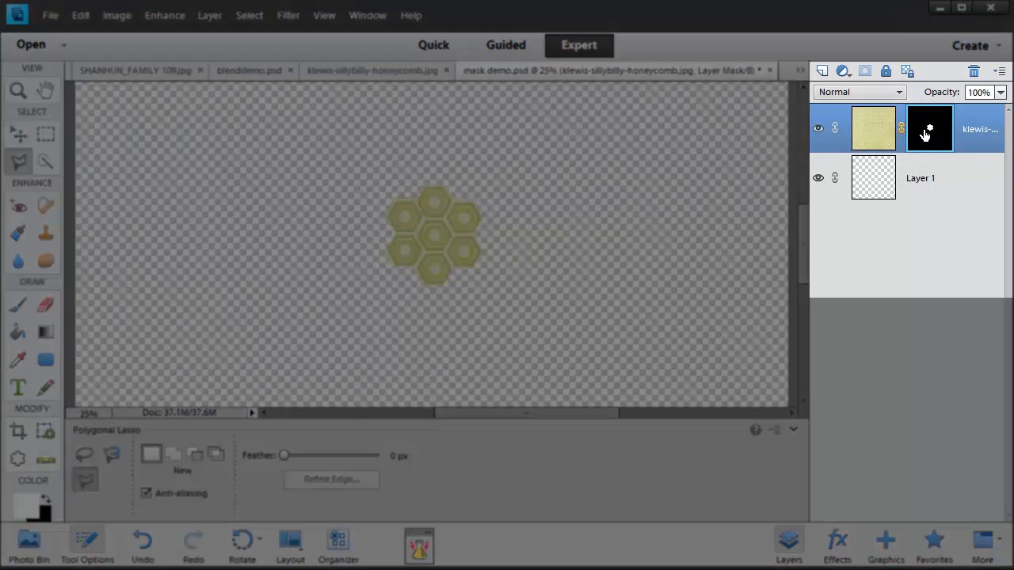
left_click(928, 127)
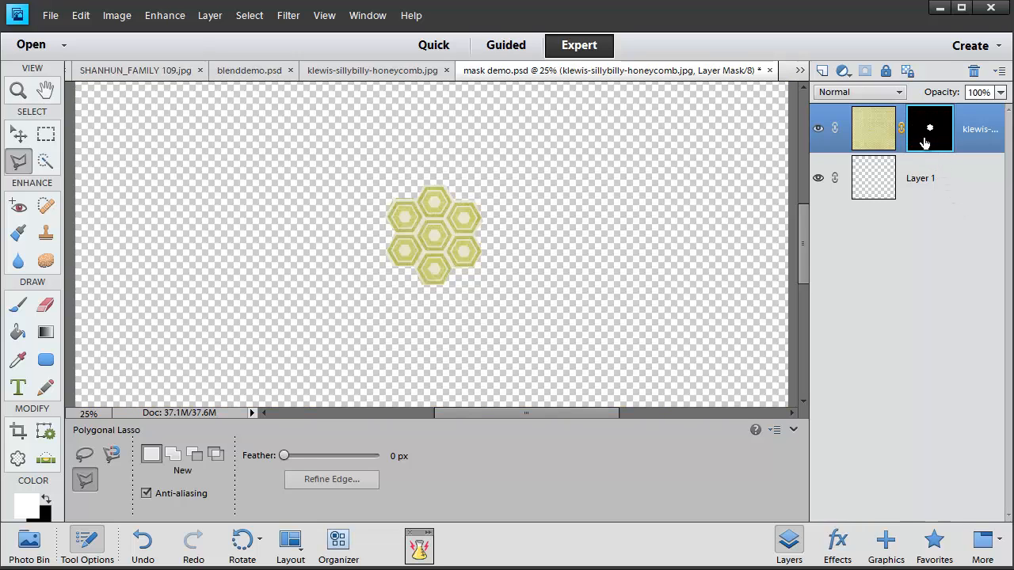
mouse_move(956, 155)
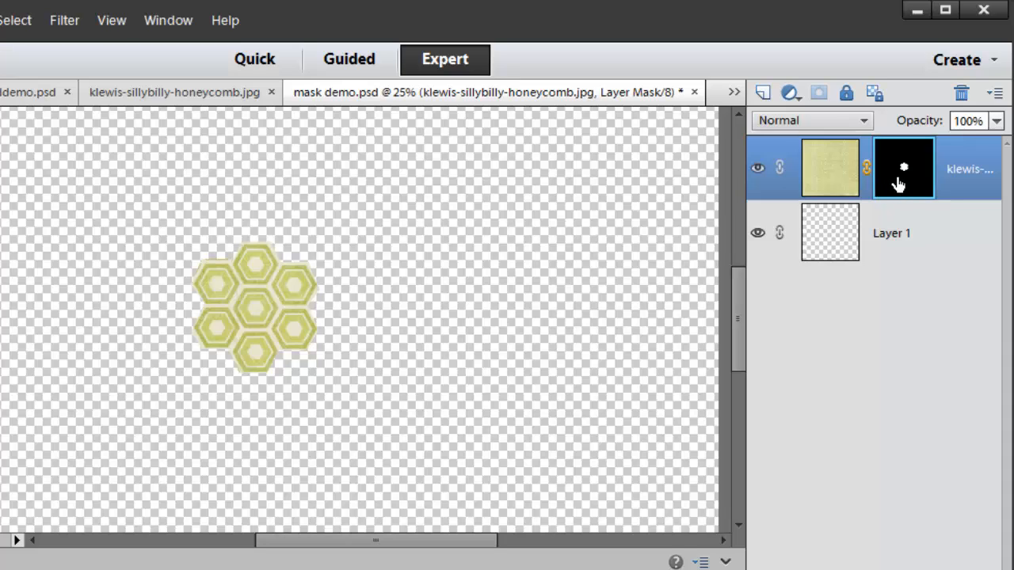
mouse_move(751, 488)
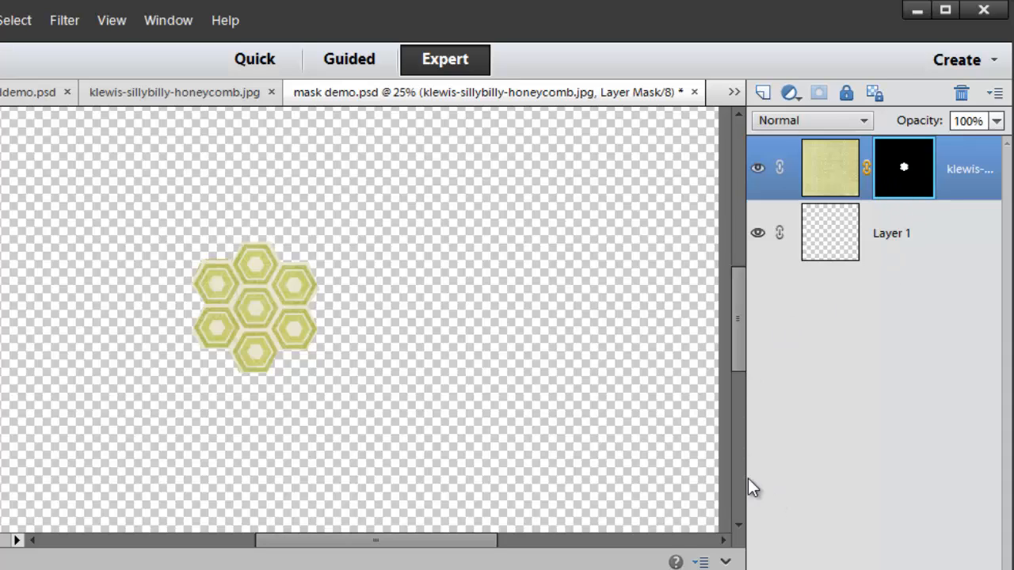
mouse_move(244, 271)
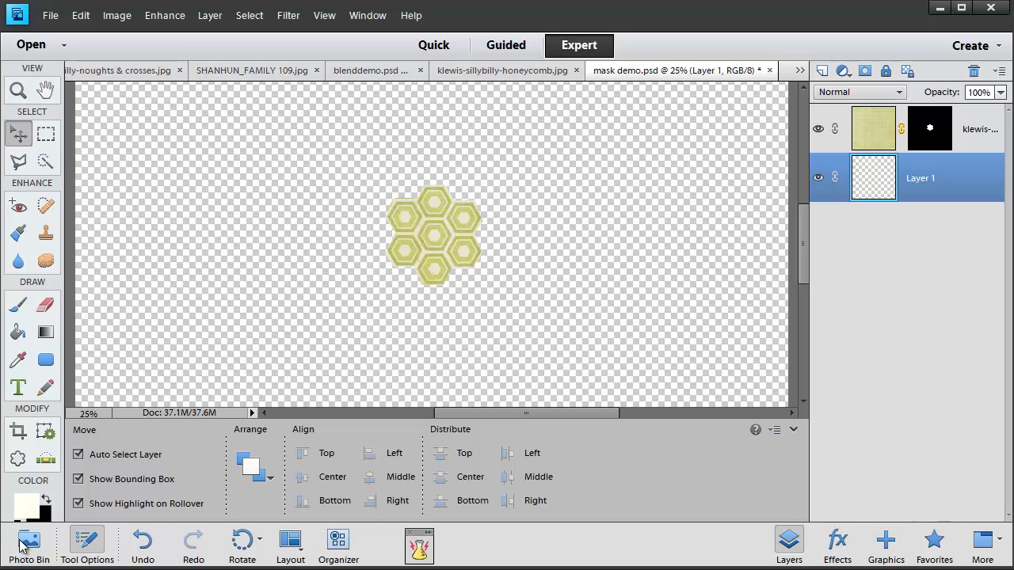
Bring in the noughts and crosses paper and mask it to a tall rectangle.
left_click(29, 545)
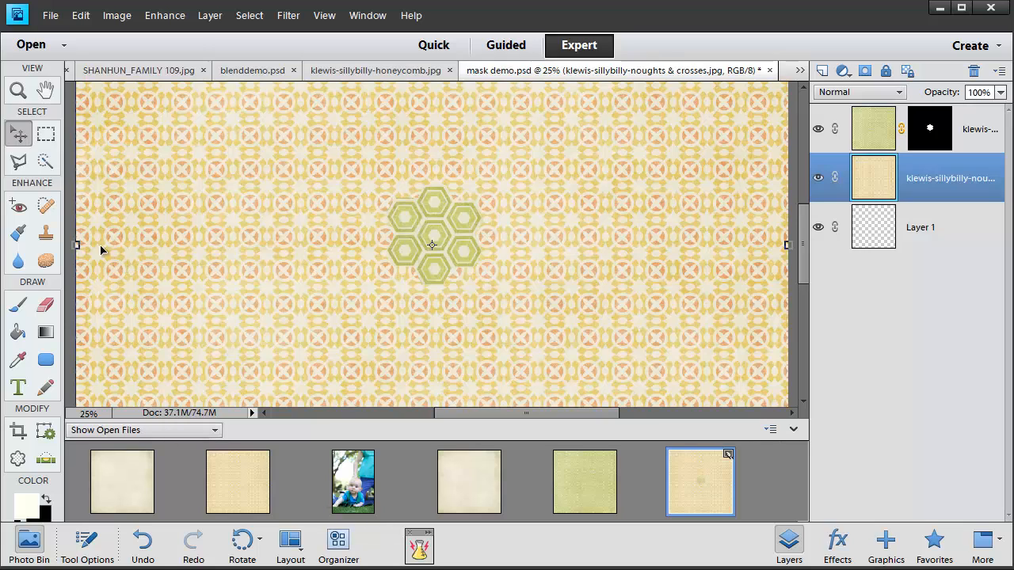
mouse_move(45, 164)
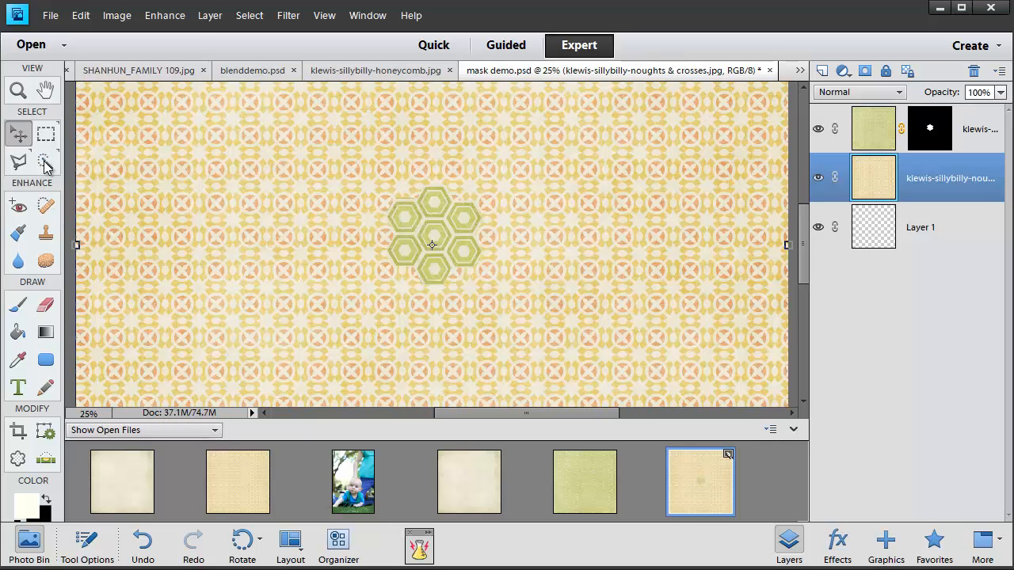
left_click(46, 133)
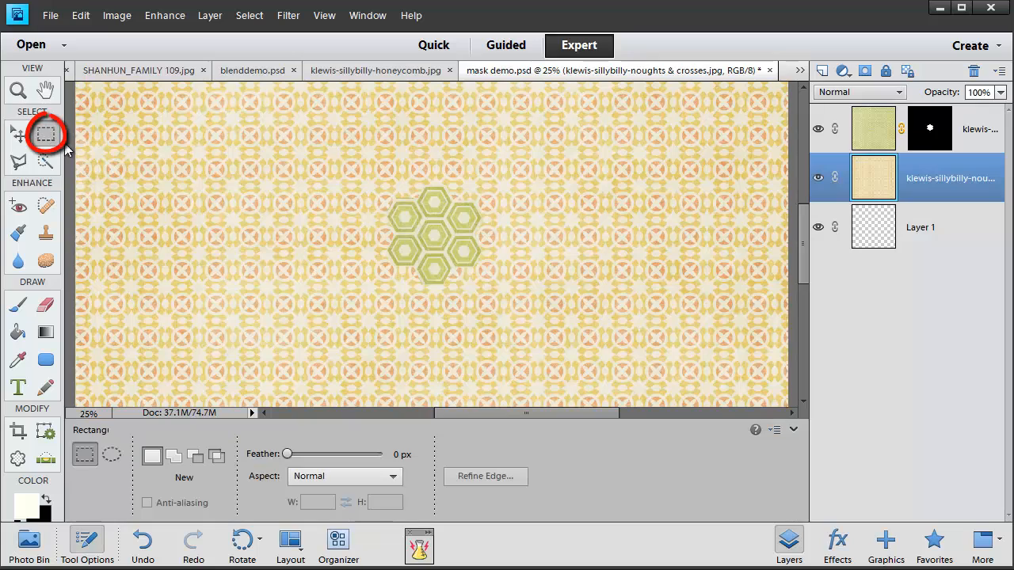
mouse_move(167, 102)
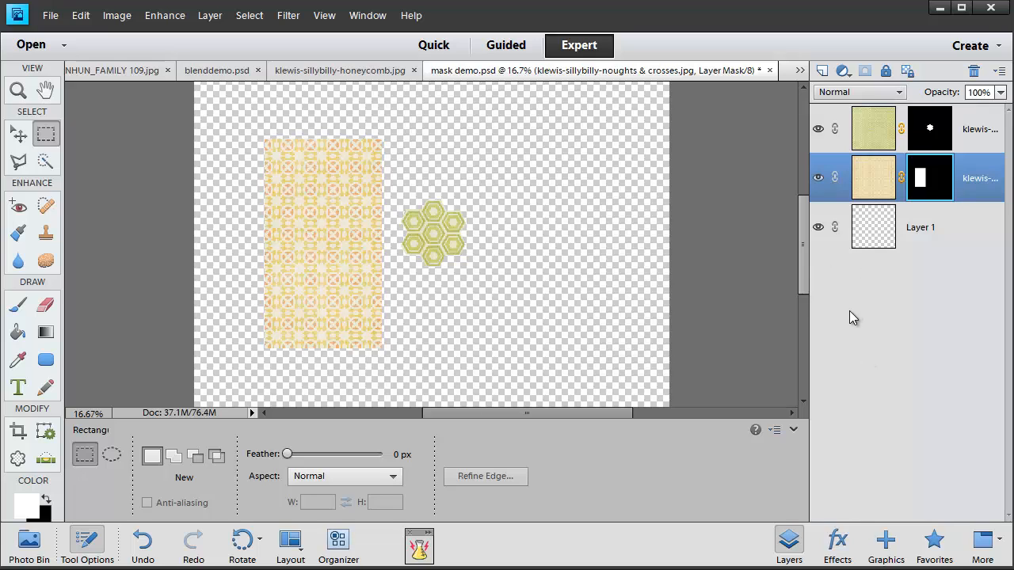
left_click(18, 305)
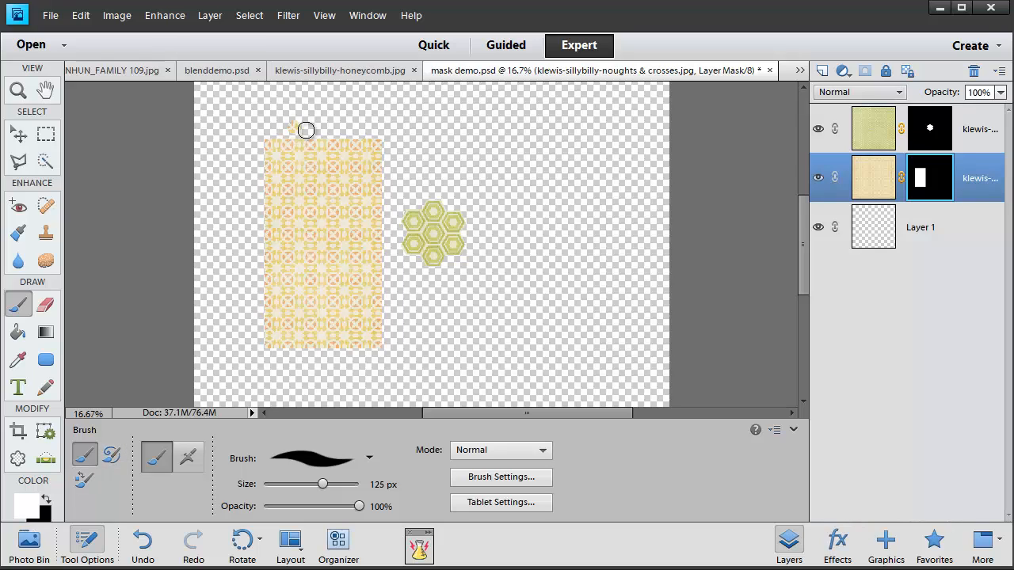
Paint on the mask to reveal paper along the top, around the hexagons, and lower left.
left_click_drag(306, 130, 403, 202)
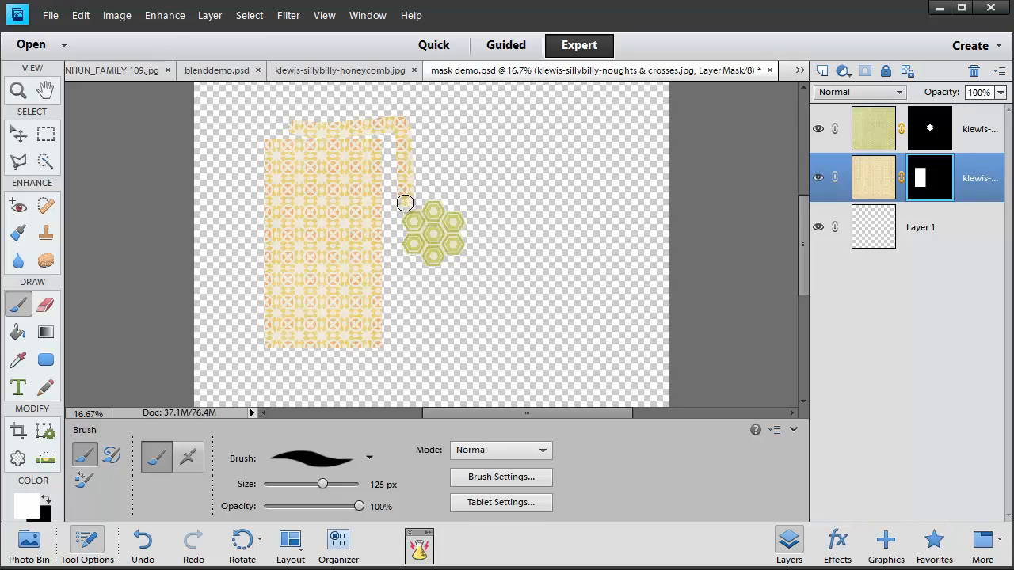
left_click_drag(404, 203, 392, 299)
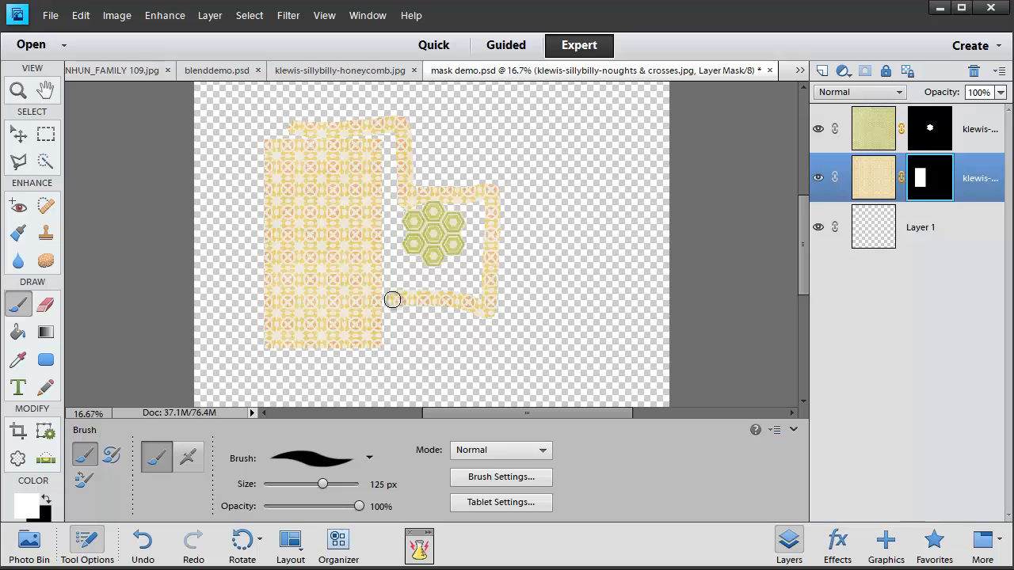
left_click_drag(392, 299, 240, 160)
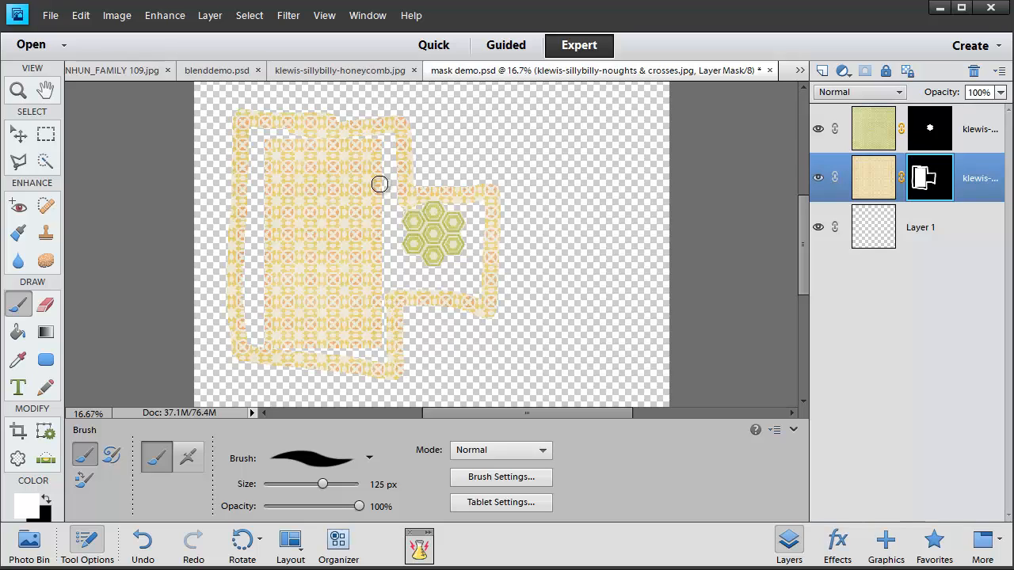
left_click_drag(380, 184, 380, 274)
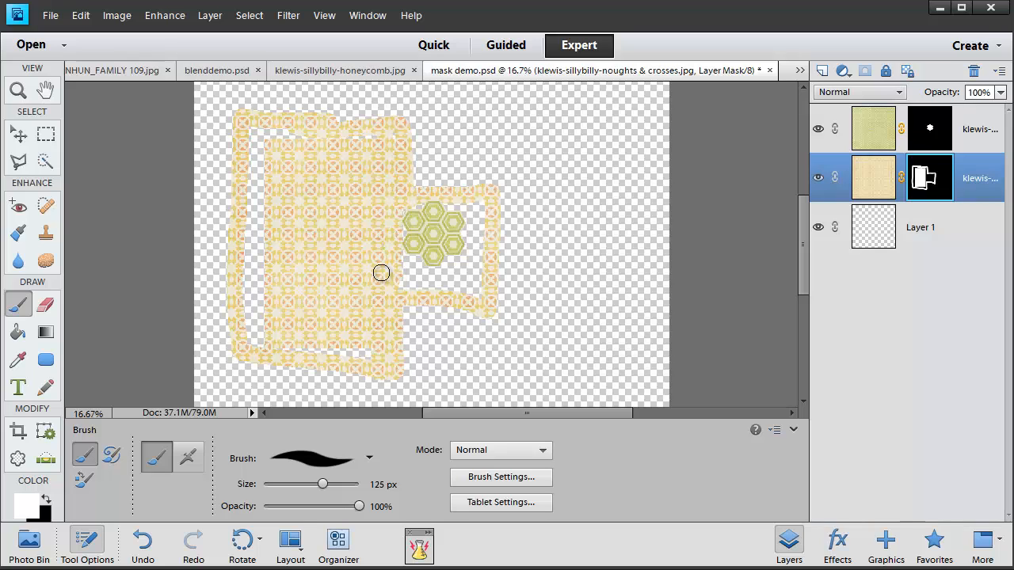
left_click_drag(381, 272, 254, 321)
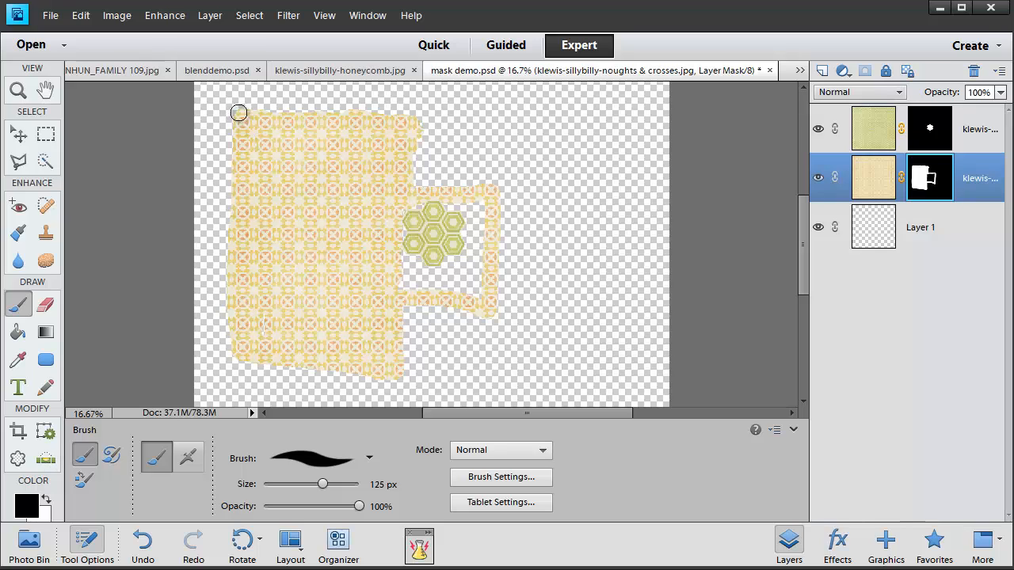
Hide the top-left edge and the protruding strip, straightening the panel's right edge.
left_click_drag(239, 113, 430, 240)
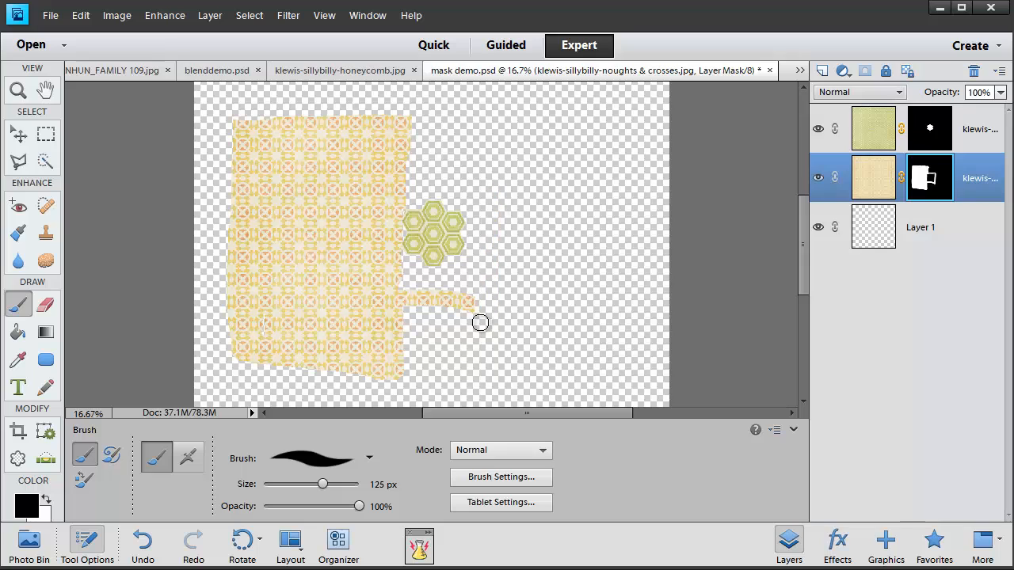
left_click_drag(480, 322, 377, 354)
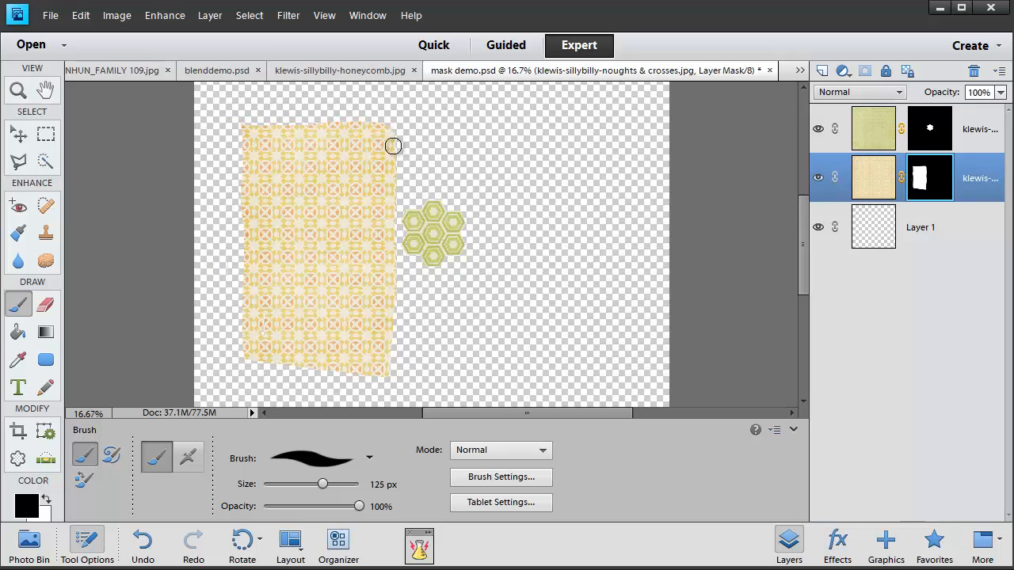
left_click_drag(392, 146, 342, 390)
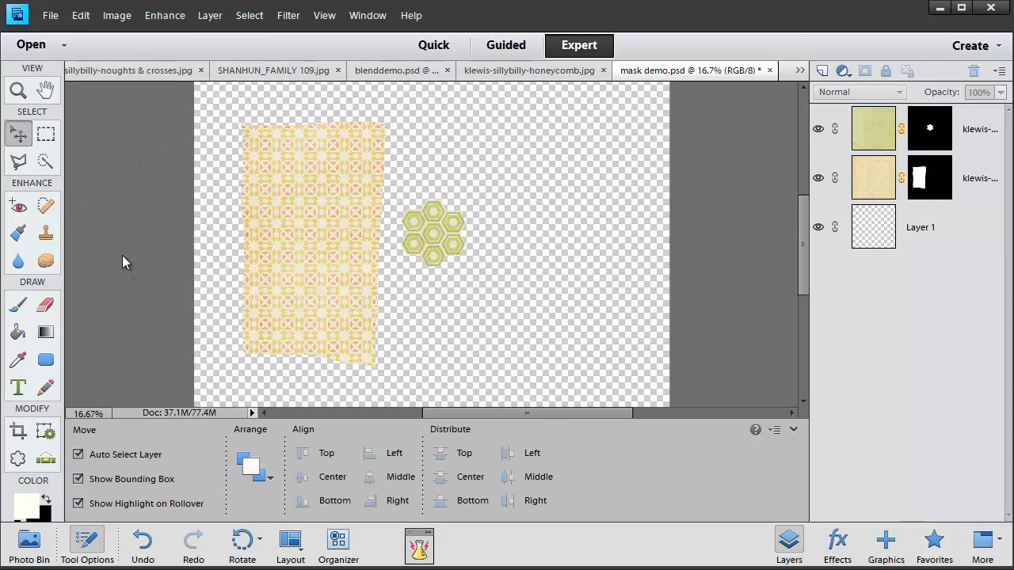
mouse_move(123, 242)
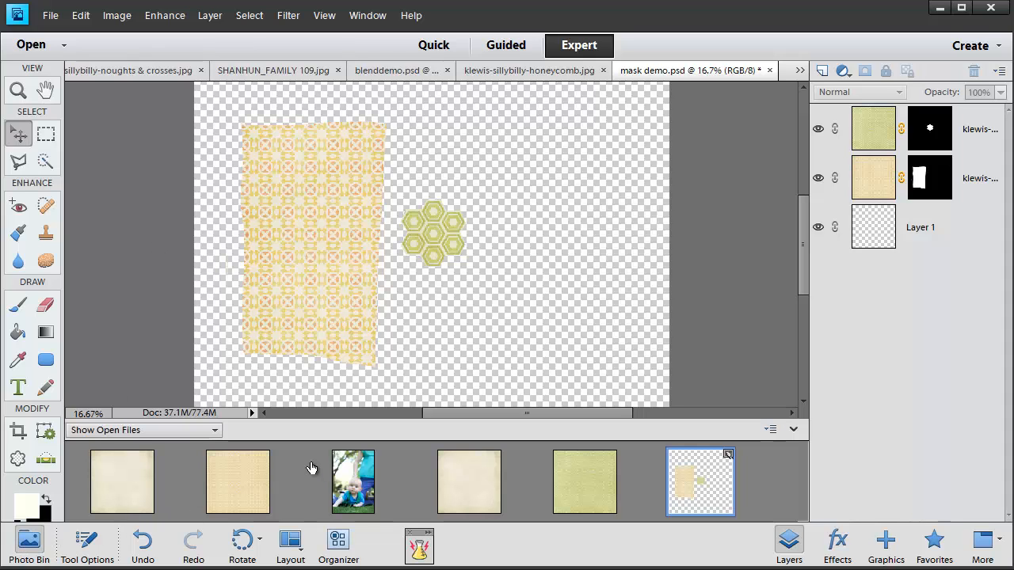
mouse_move(423, 394)
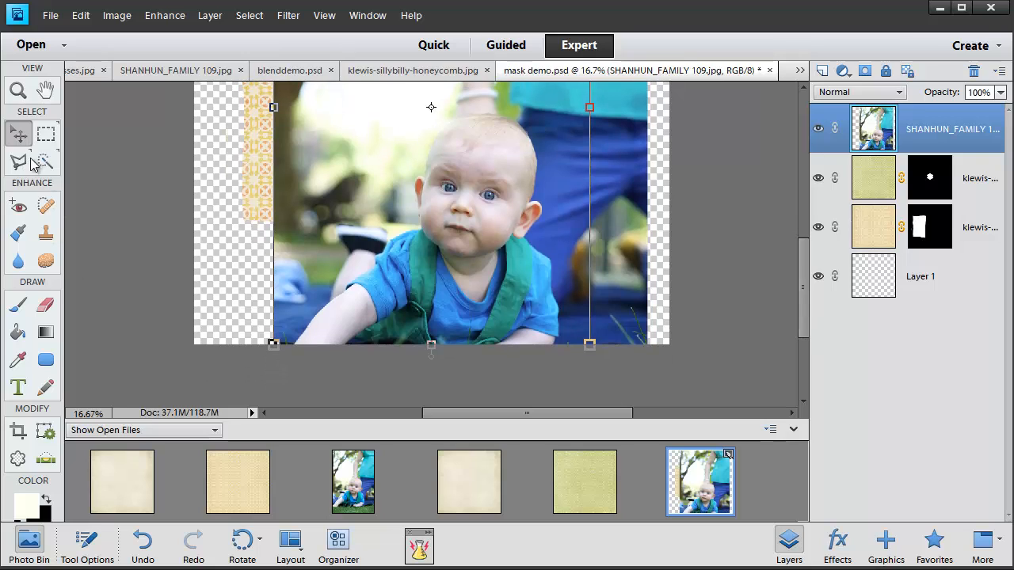
Select the baby with the Quick Selection Tool, holding Alt to subtract.
left_click(45, 161)
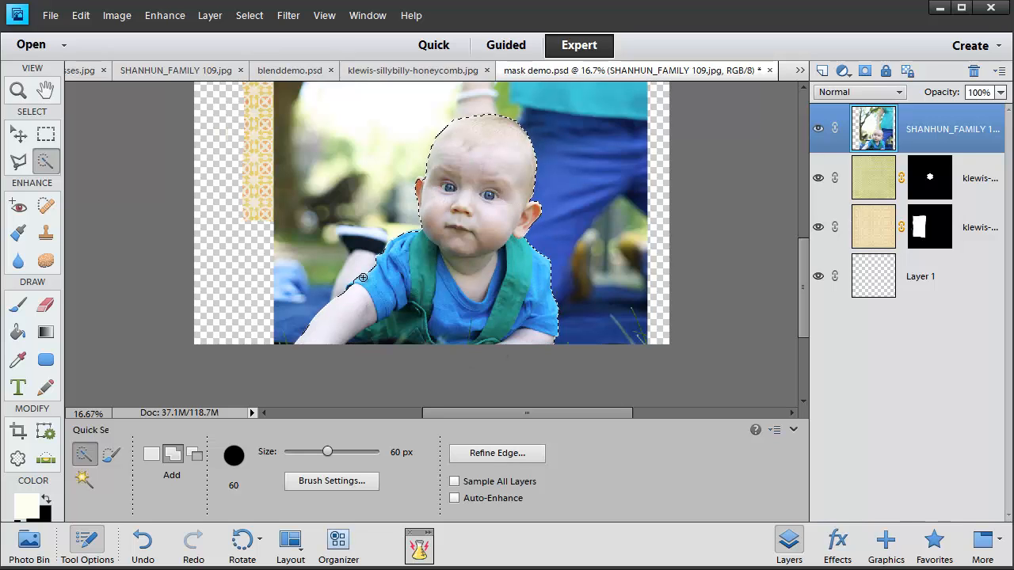
left_click_drag(362, 277, 357, 235)
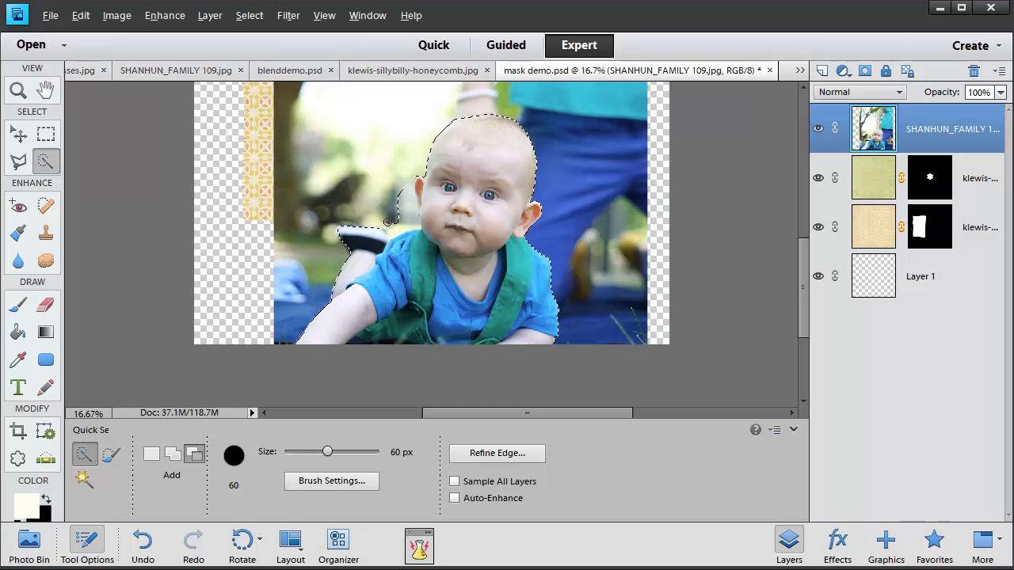
key("alt")
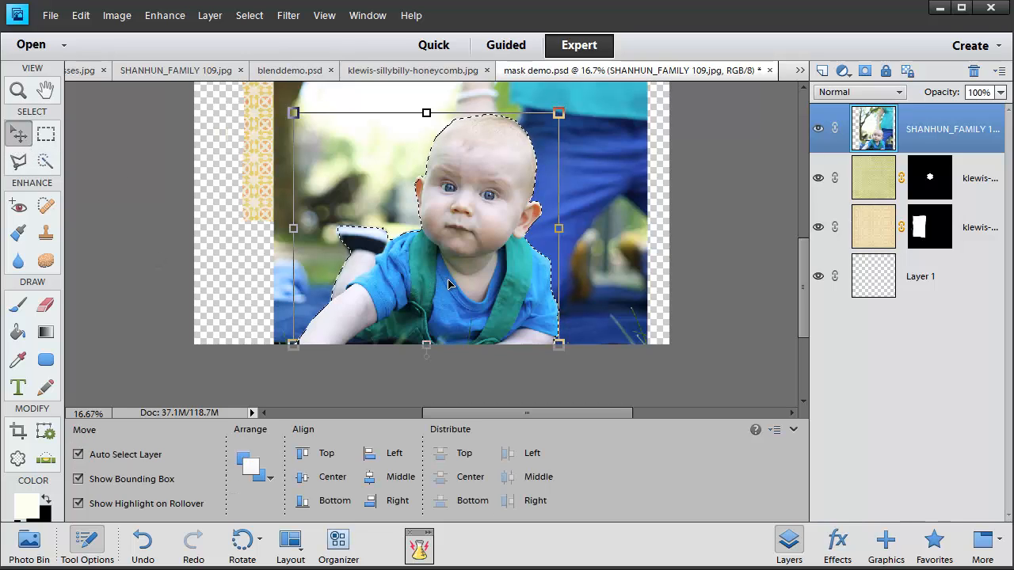
Mask the photo to the baby, then paint back his left hand and the grass under his arms.
left_click(865, 71)
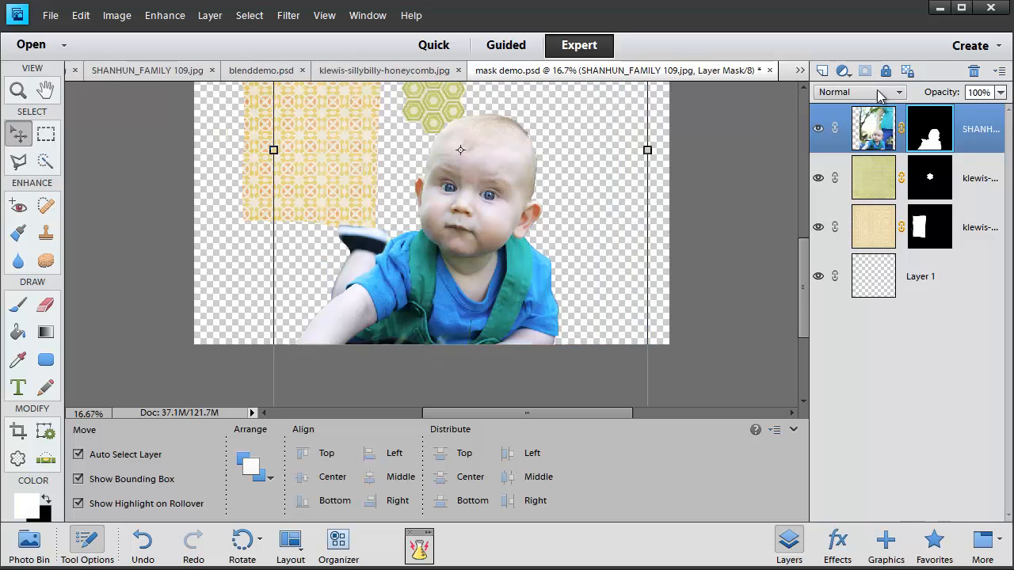
scroll("down", 3)
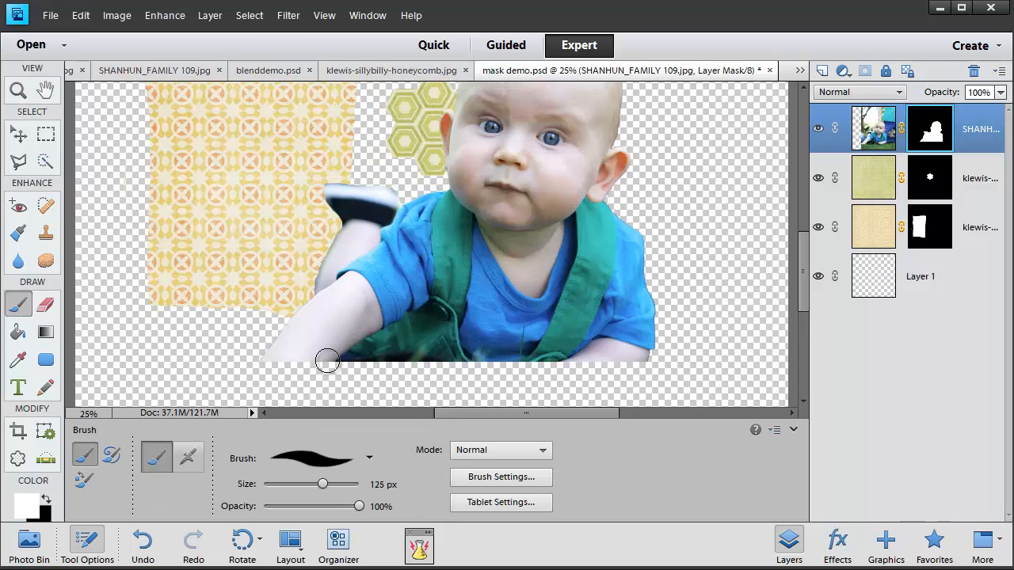
left_click_drag(327, 360, 235, 403)
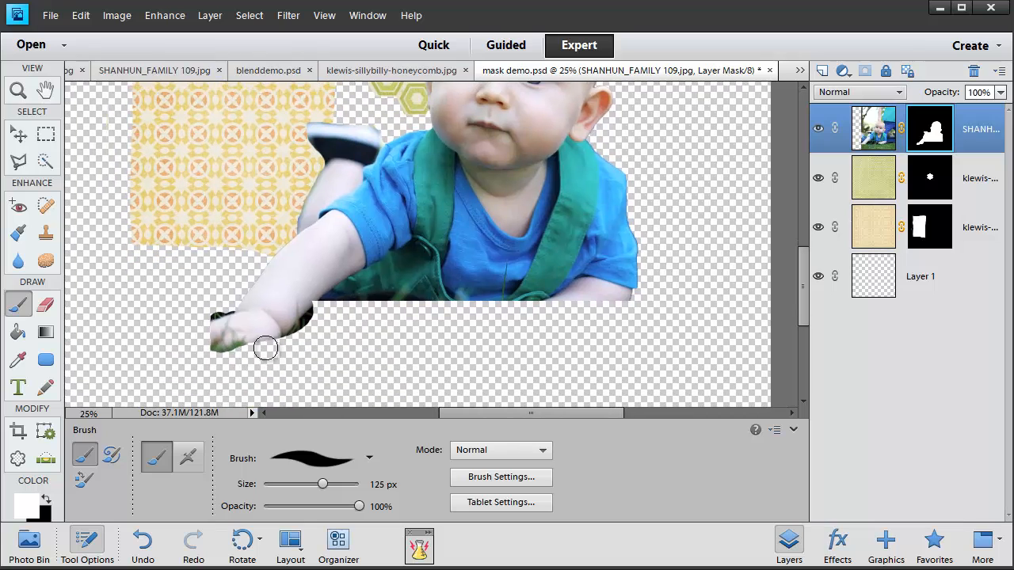
left_click_drag(266, 347, 547, 315)
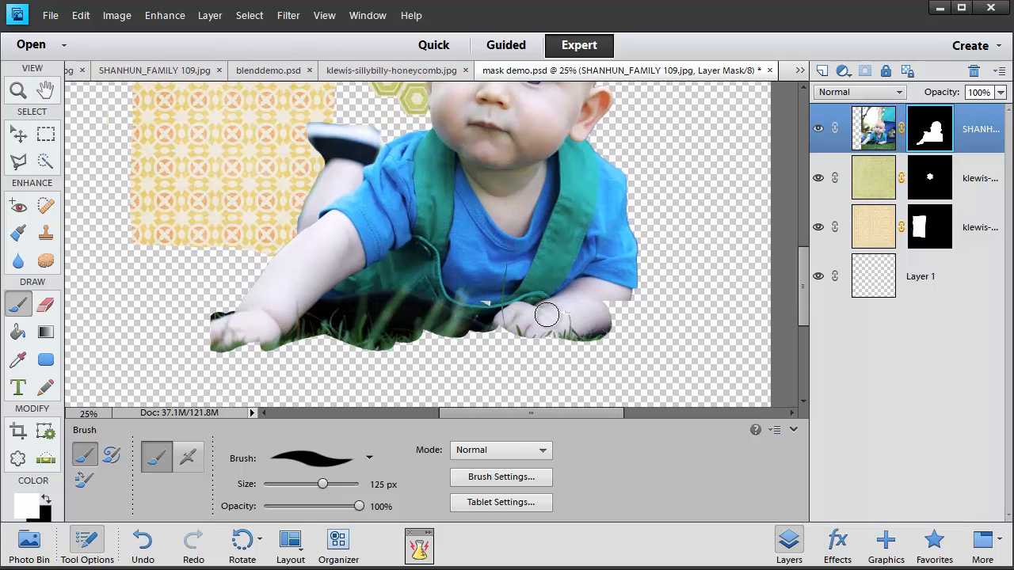
left_click_drag(547, 315, 610, 317)
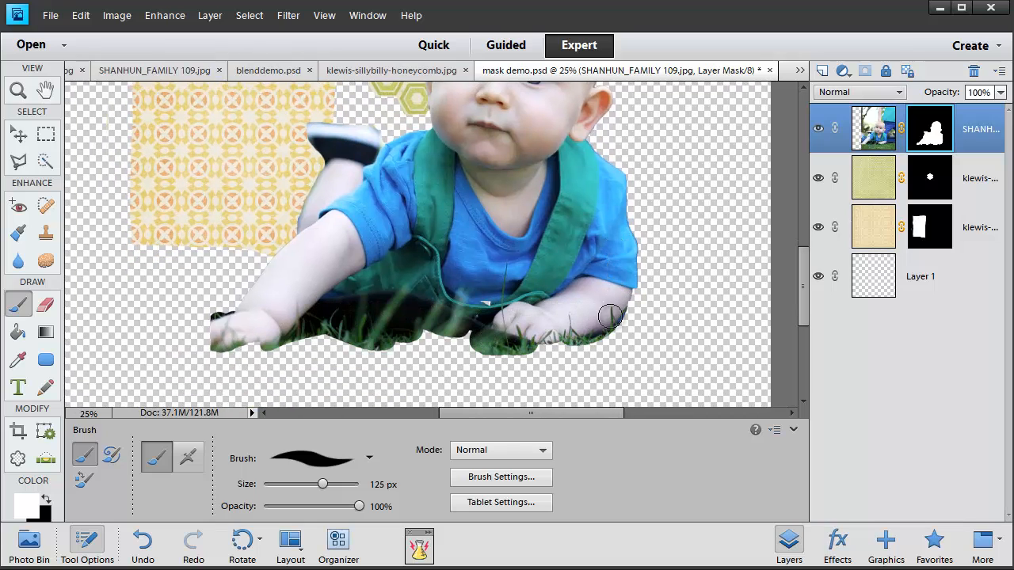
Paint in the grass below the baby and the blanket to his right, smoothing the bottom edge.
left_click_drag(610, 317, 226, 349)
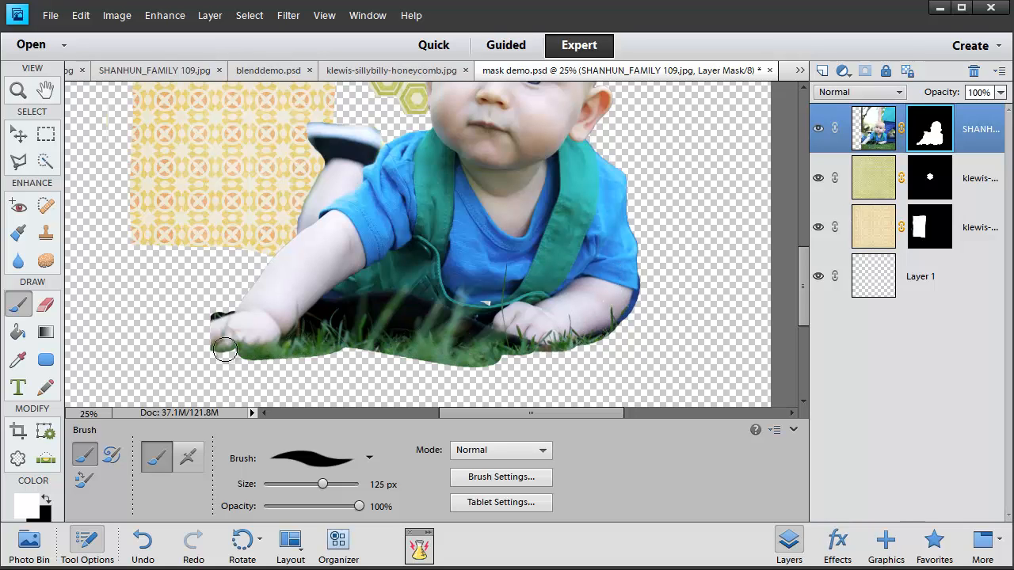
left_click_drag(224, 350, 371, 385)
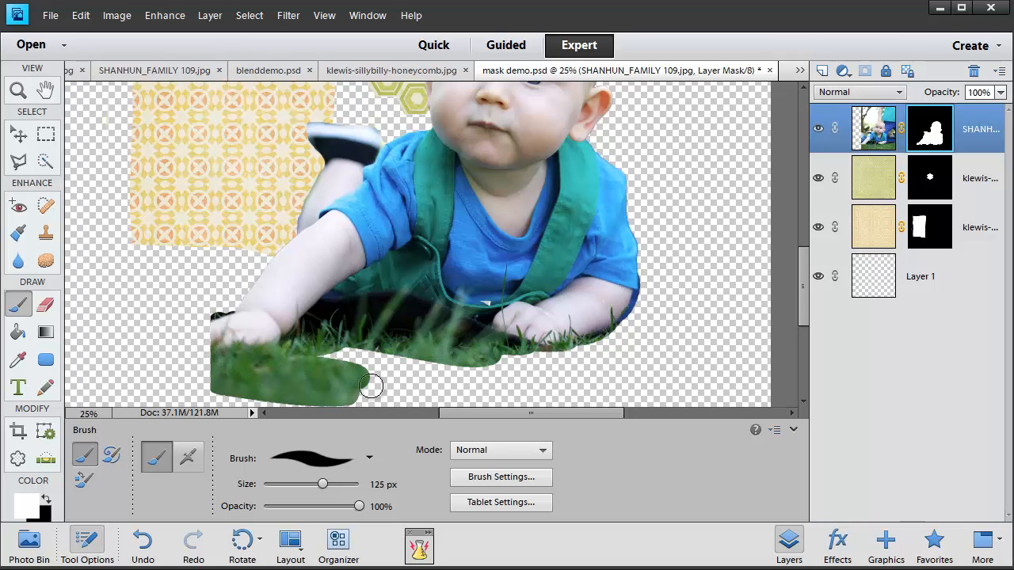
left_click_drag(371, 386, 609, 350)
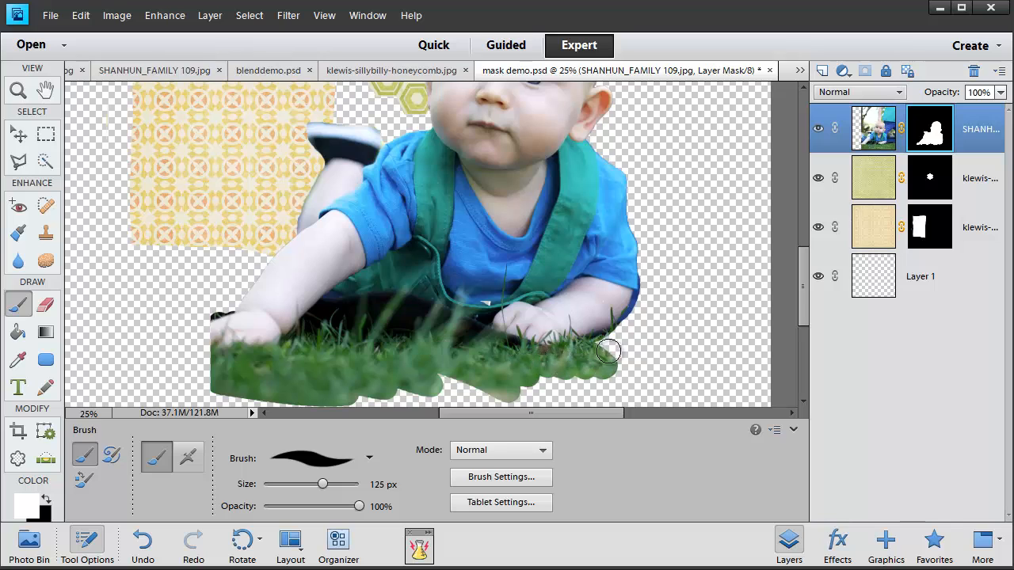
left_click_drag(610, 351, 744, 328)
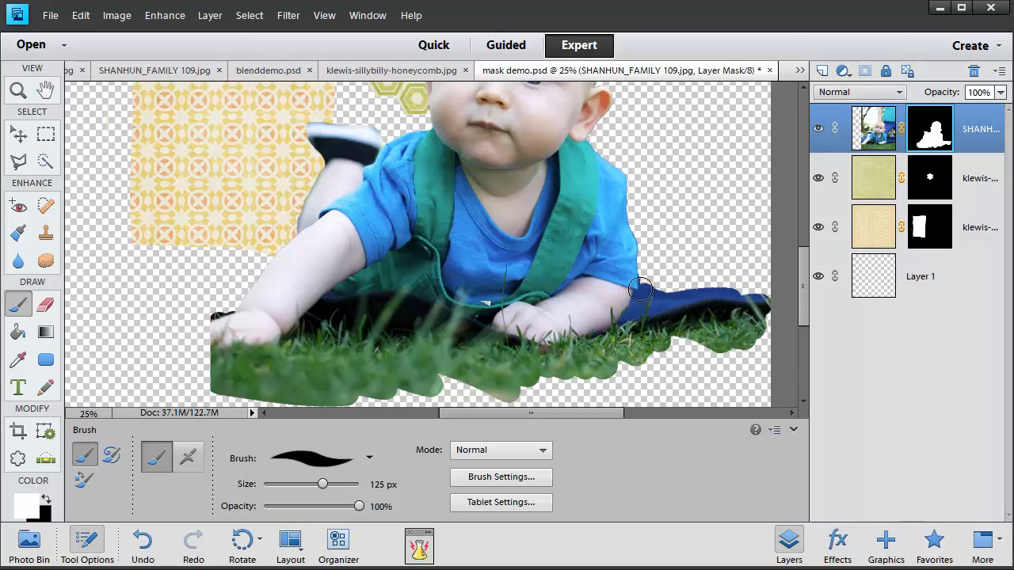
left_click_drag(640, 289, 760, 305)
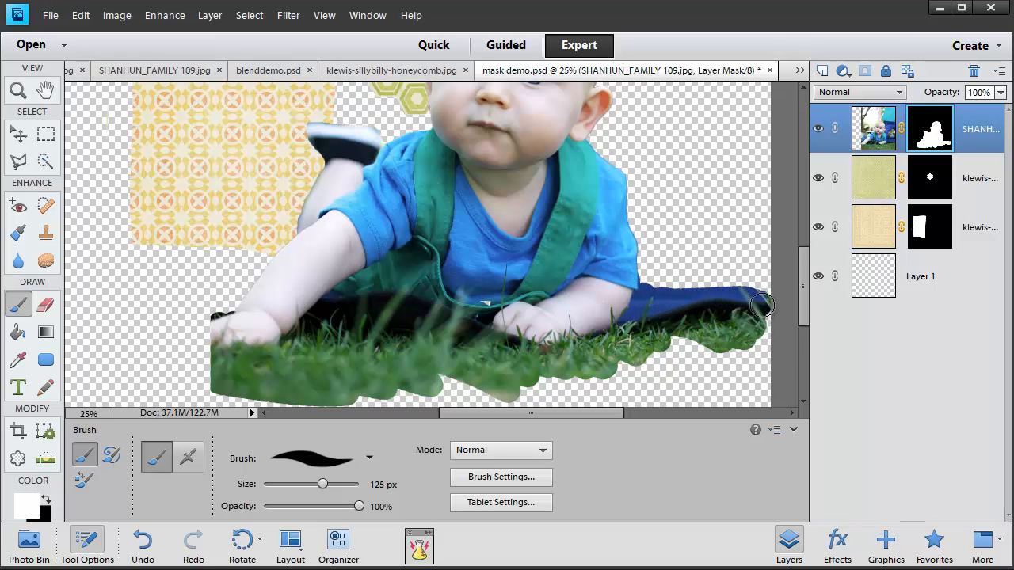
left_click_drag(760, 306, 354, 390)
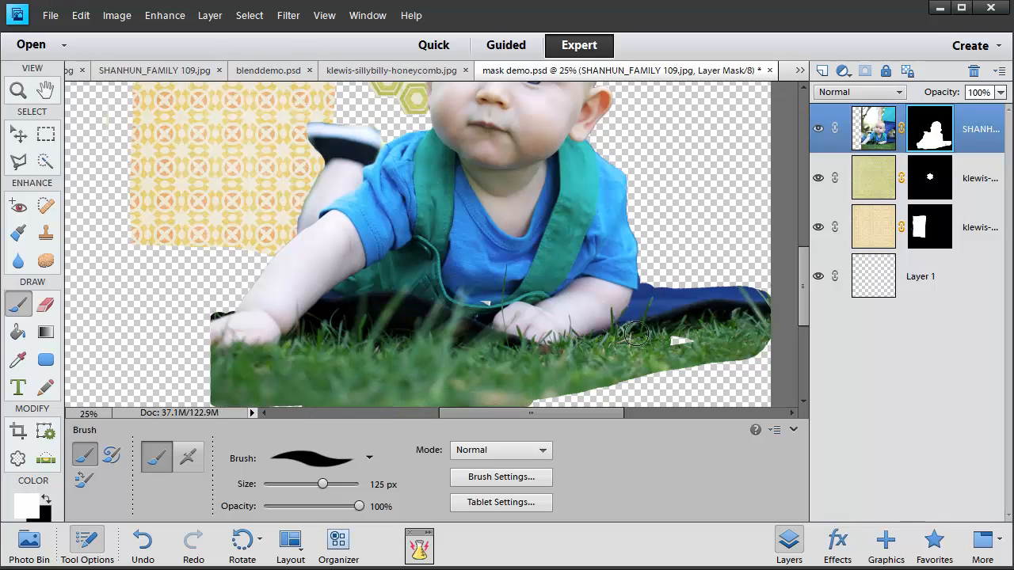
left_click_drag(638, 333, 602, 388)
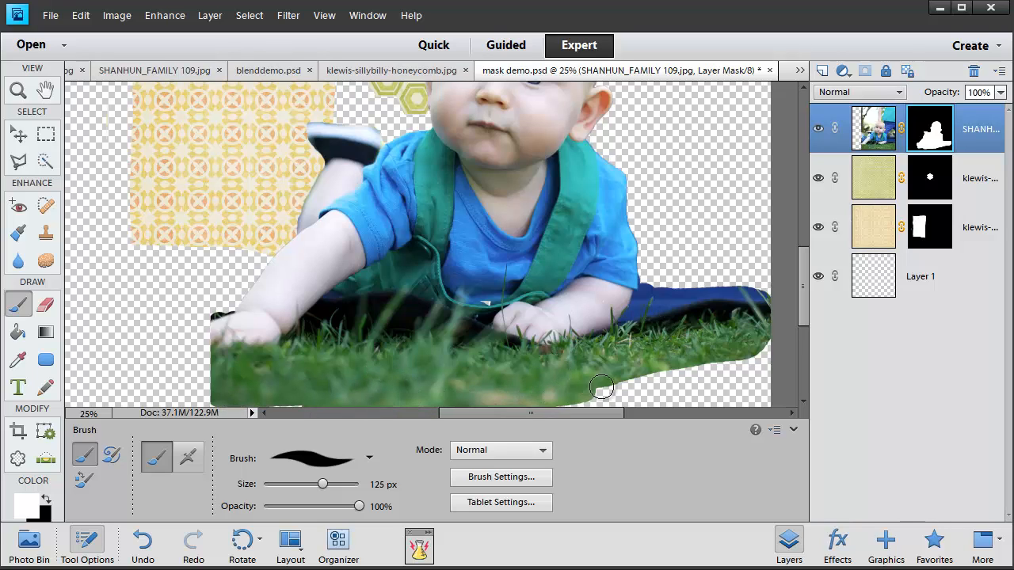
left_click_drag(602, 387, 739, 295)
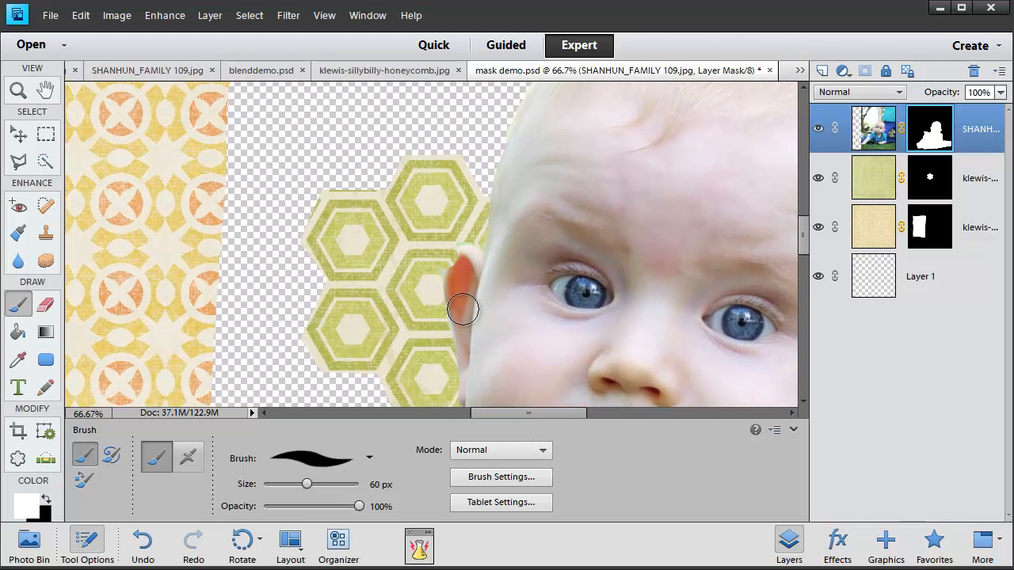
Touch up the mask edges around the baby's ear and along the top of his head.
left_click_drag(306, 484, 295, 484)
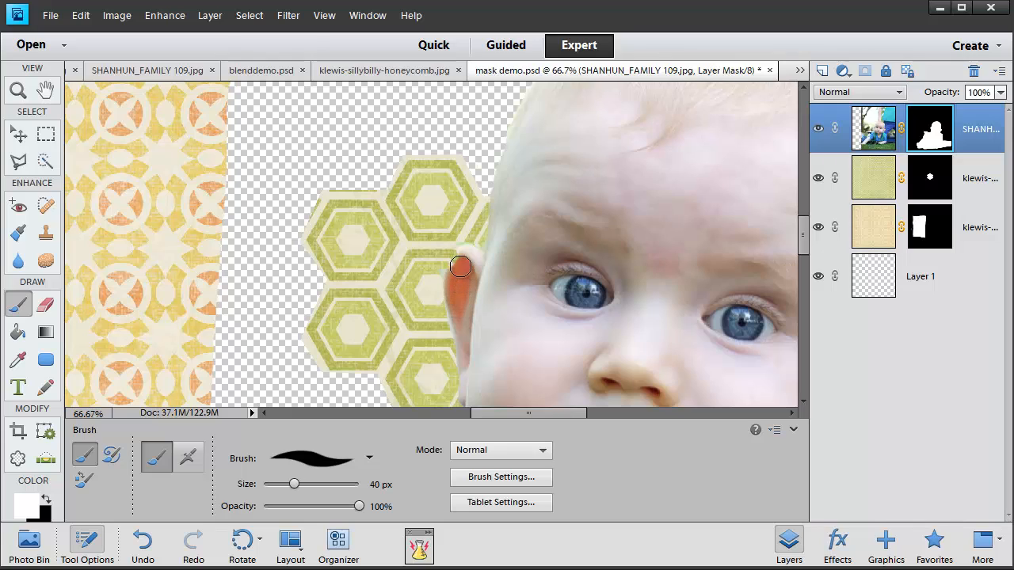
left_click_drag(461, 266, 458, 335)
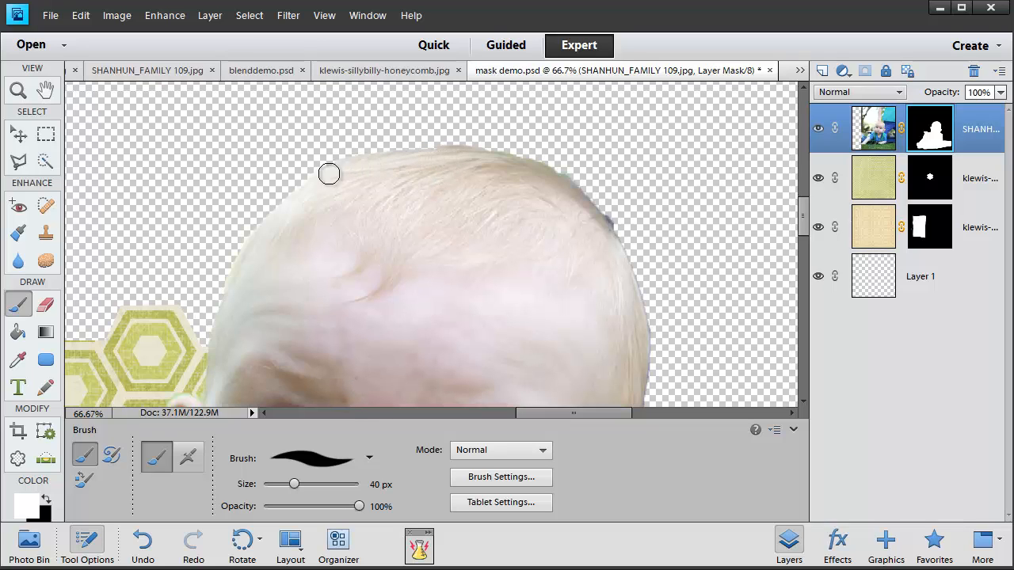
left_click_drag(329, 173, 415, 150)
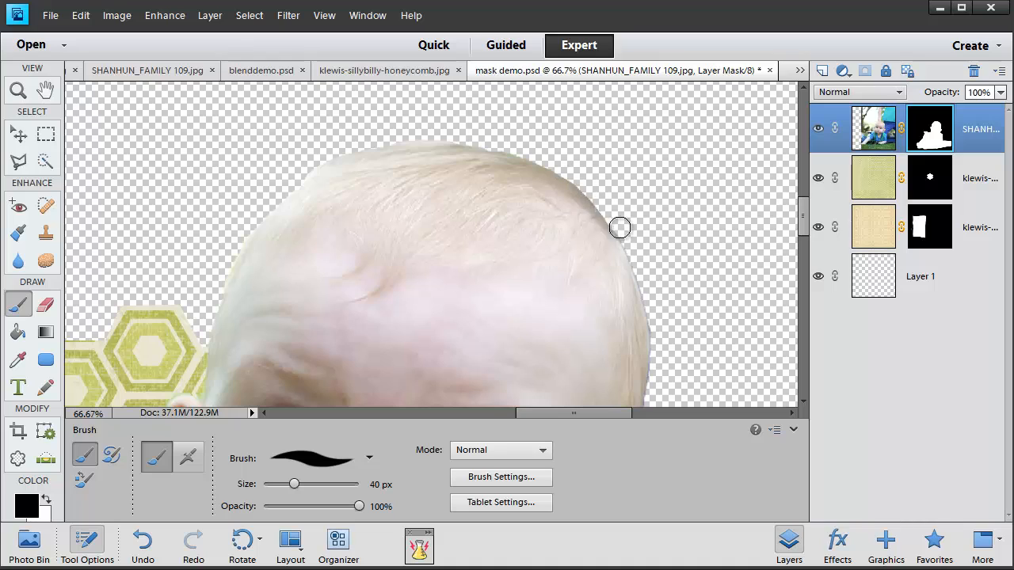
mouse_move(642, 277)
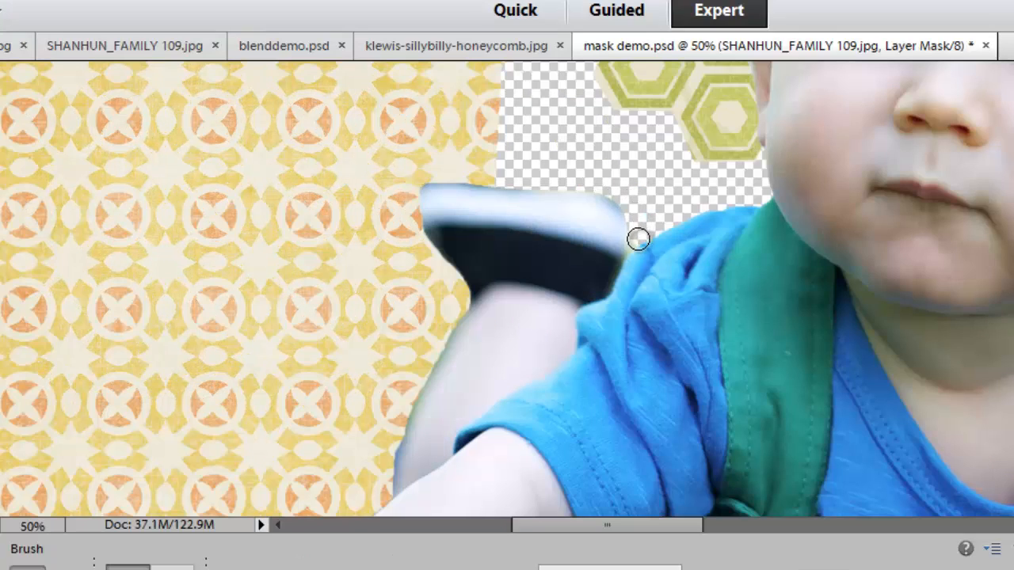
mouse_move(414, 217)
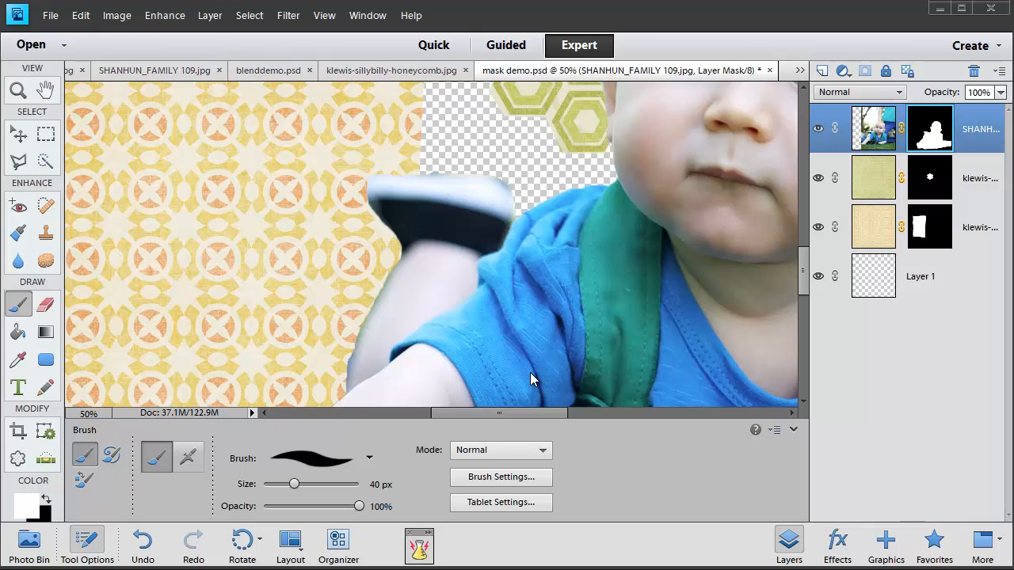
mouse_move(803, 133)
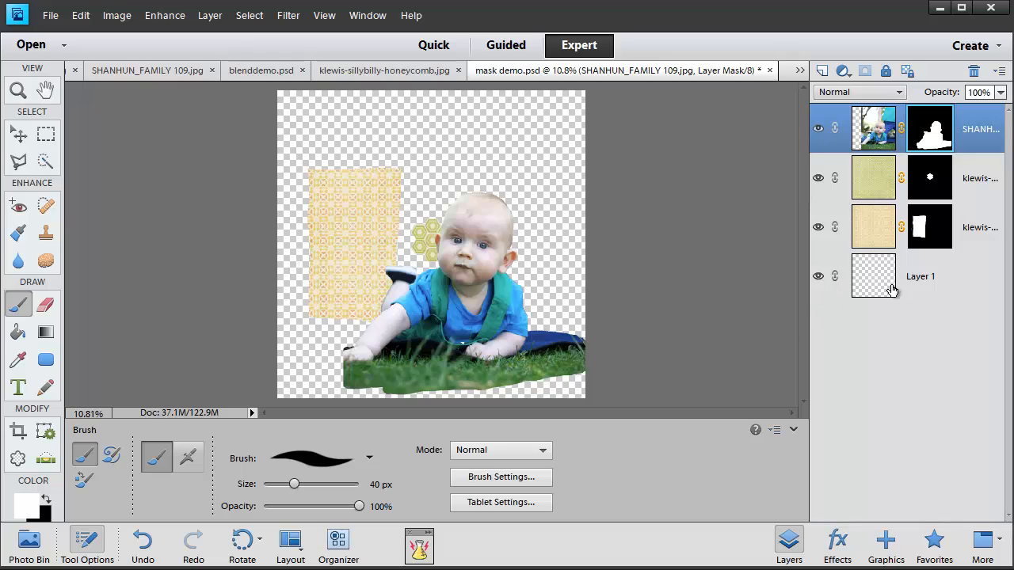
Add Layer 2 above the honeycomb paper and fill it with cream using the Paint Bucket.
left_click(873, 177)
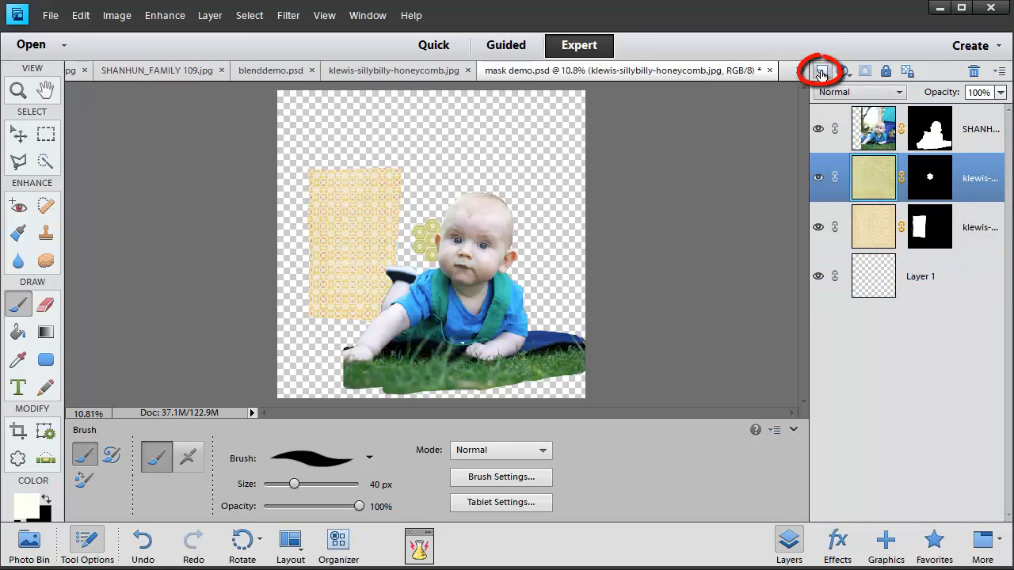
left_click(821, 71)
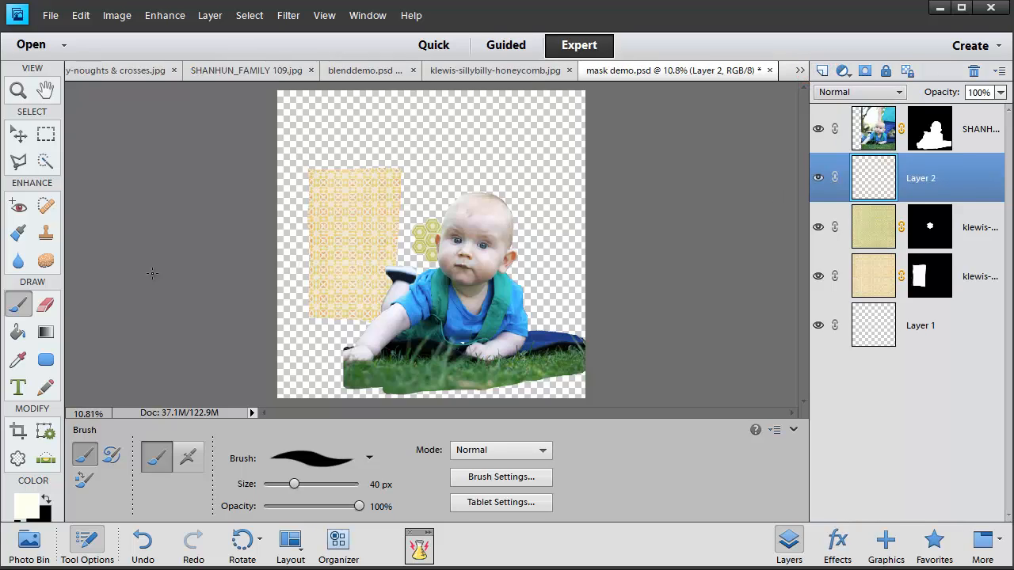
left_click(18, 331)
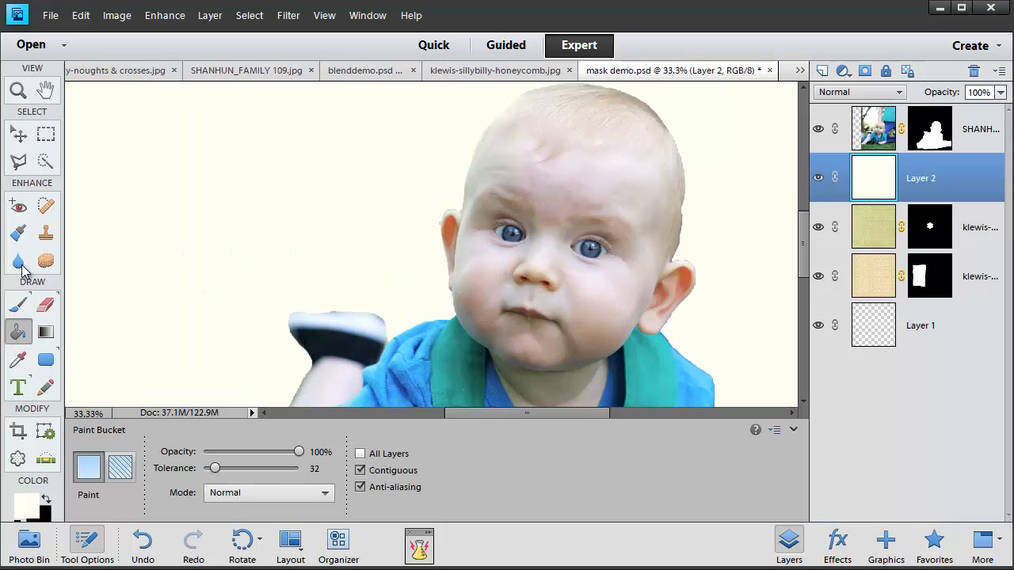
left_click(18, 304)
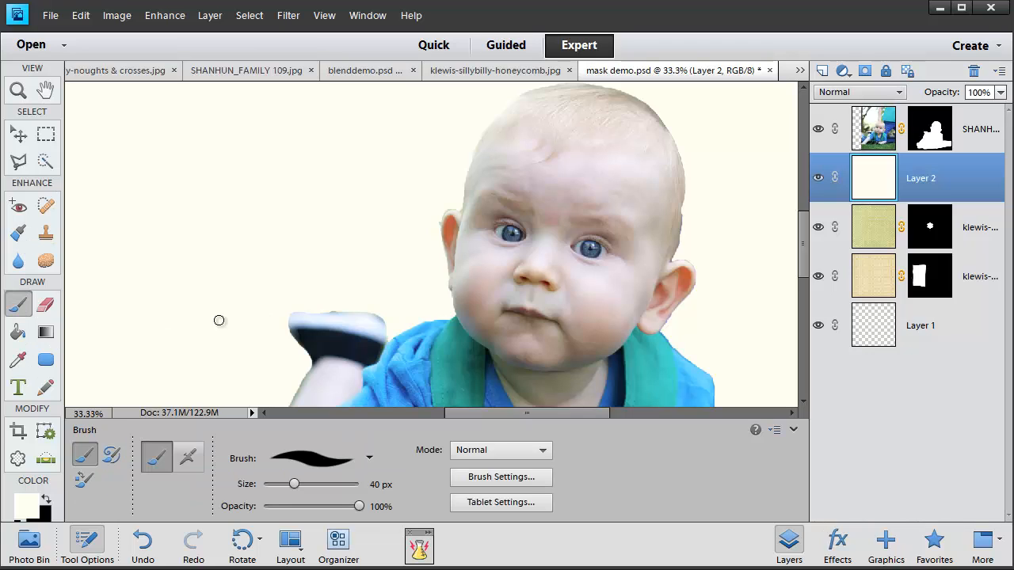
mouse_move(339, 310)
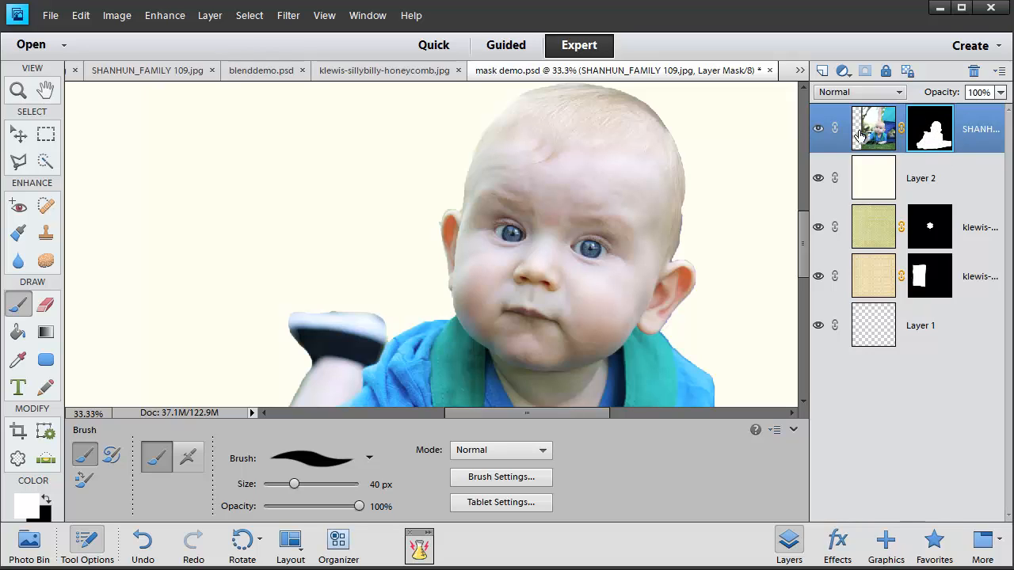
mouse_move(691, 249)
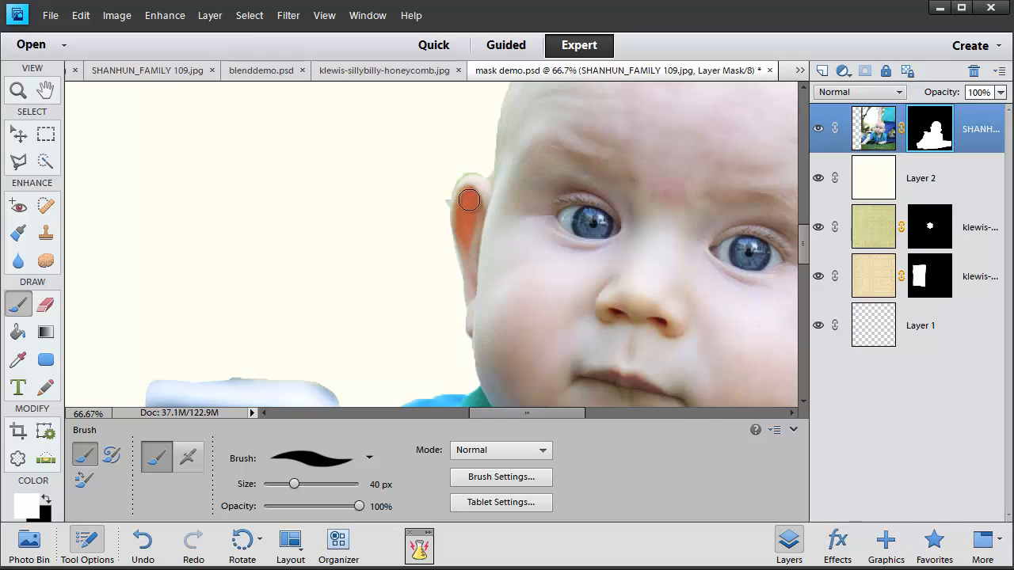
mouse_move(444, 198)
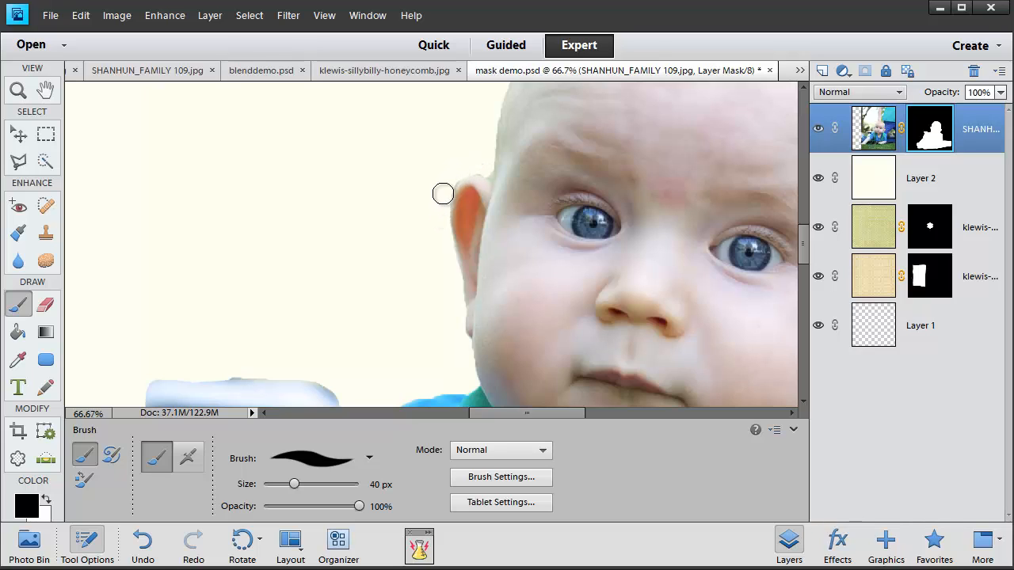
Paint black on the mask to hide fringes along the head, arm and the grass above the hand.
left_click_drag(294, 484, 286, 484)
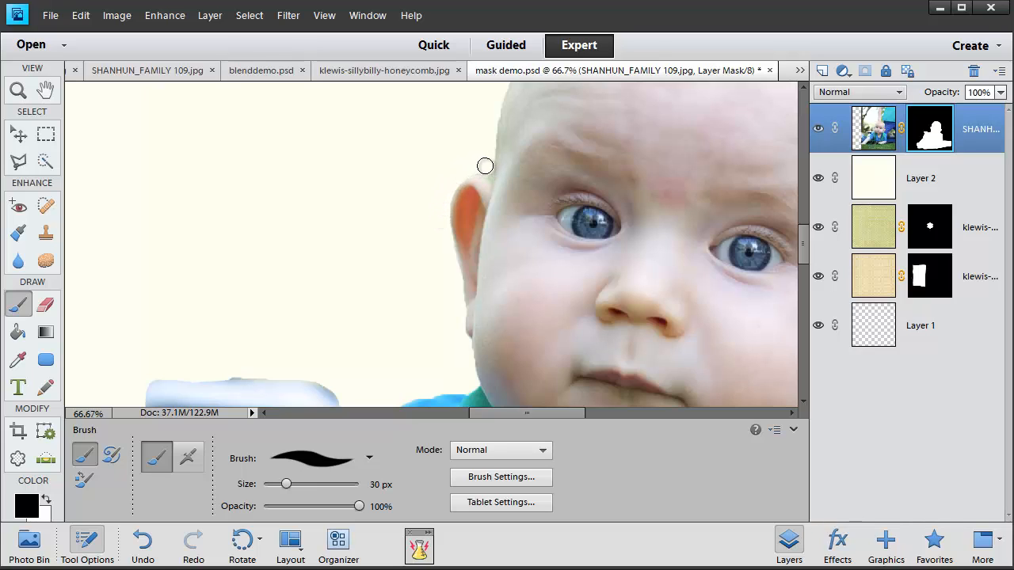
left_click_drag(286, 484, 277, 484)
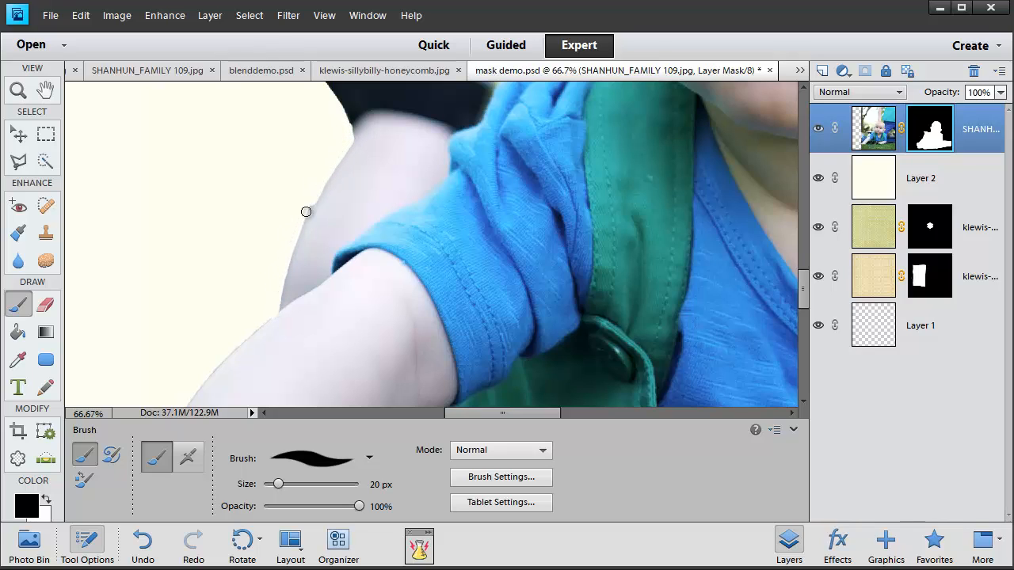
left_click_drag(306, 211, 345, 147)
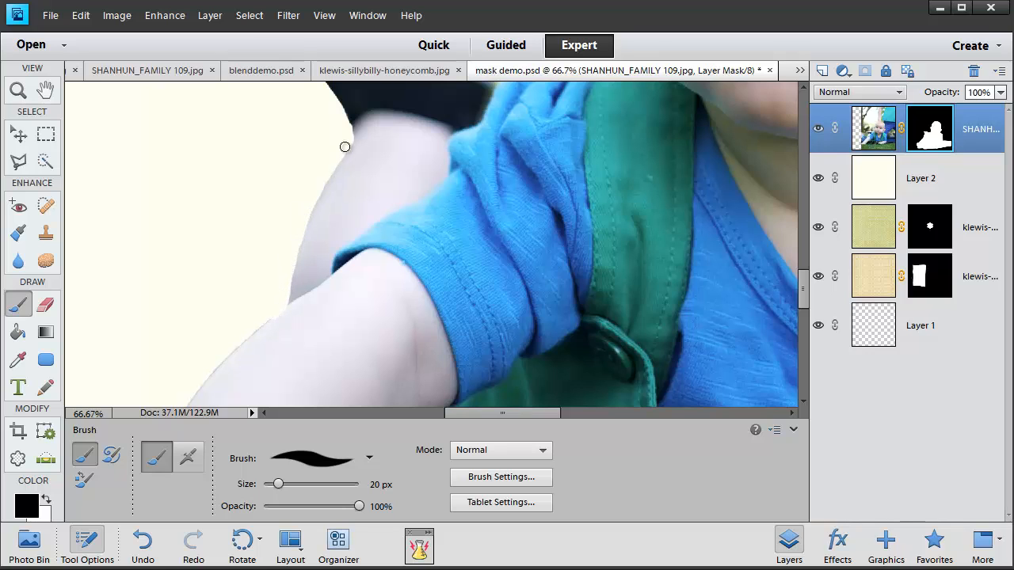
left_click_drag(344, 146, 266, 247)
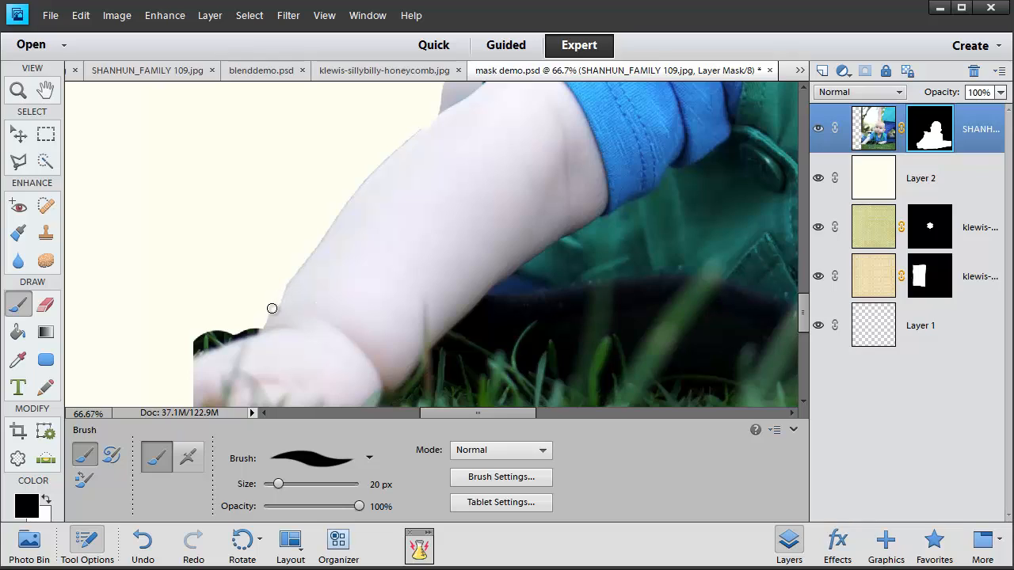
left_click_drag(272, 308, 352, 201)
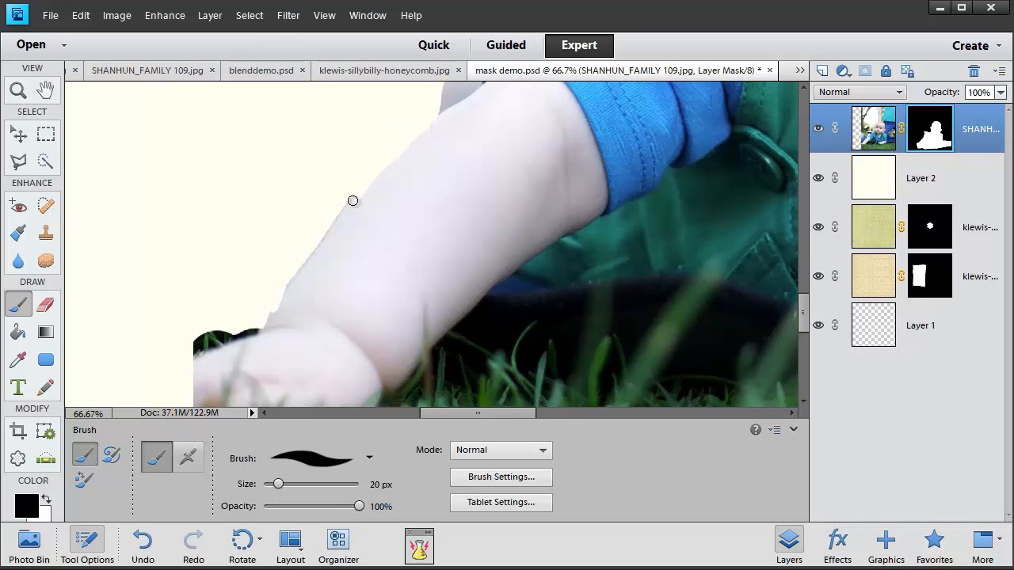
mouse_move(299, 268)
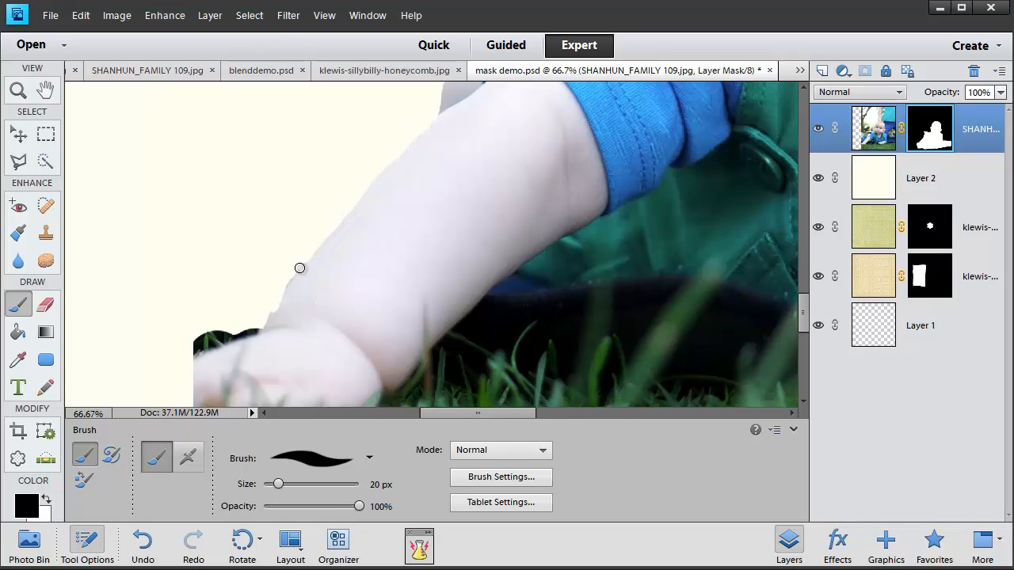
left_click_drag(299, 268, 257, 326)
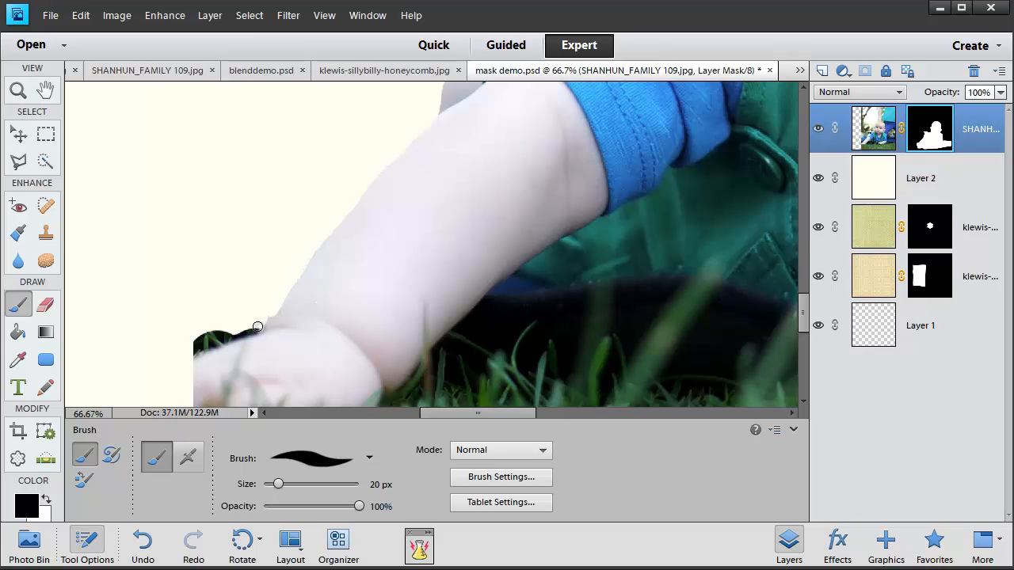
left_click_drag(257, 327, 211, 334)
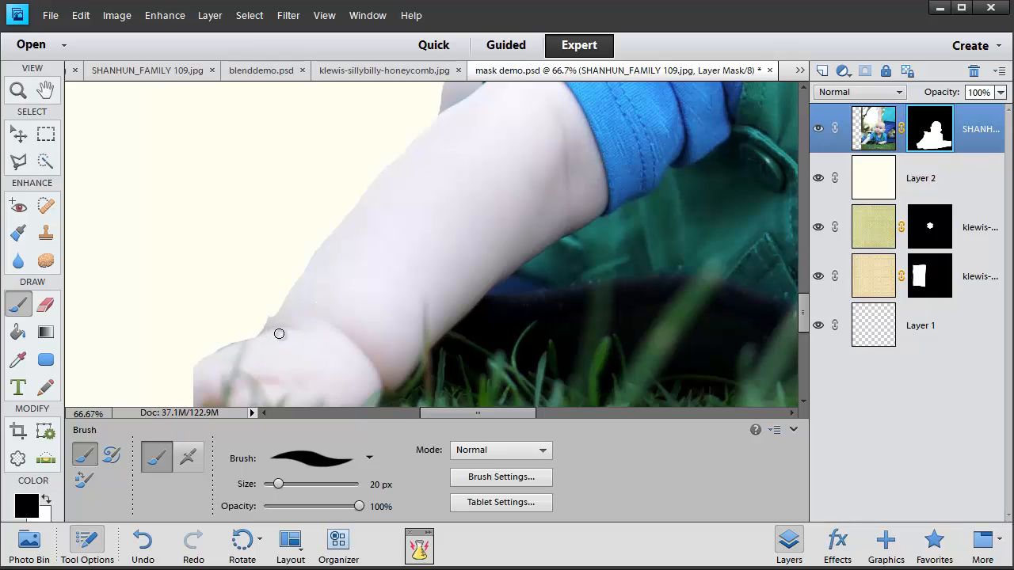
mouse_move(270, 324)
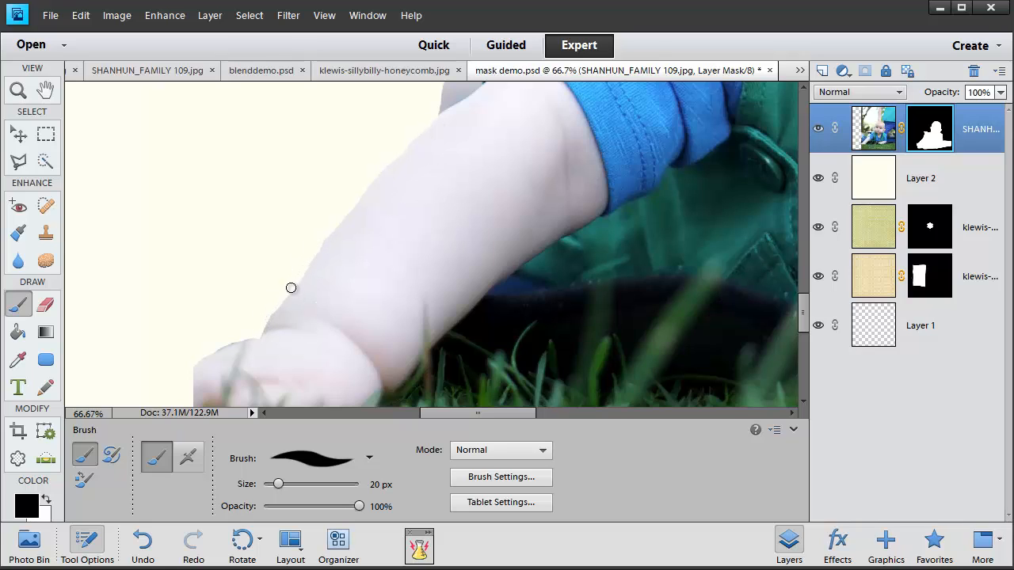
mouse_move(327, 238)
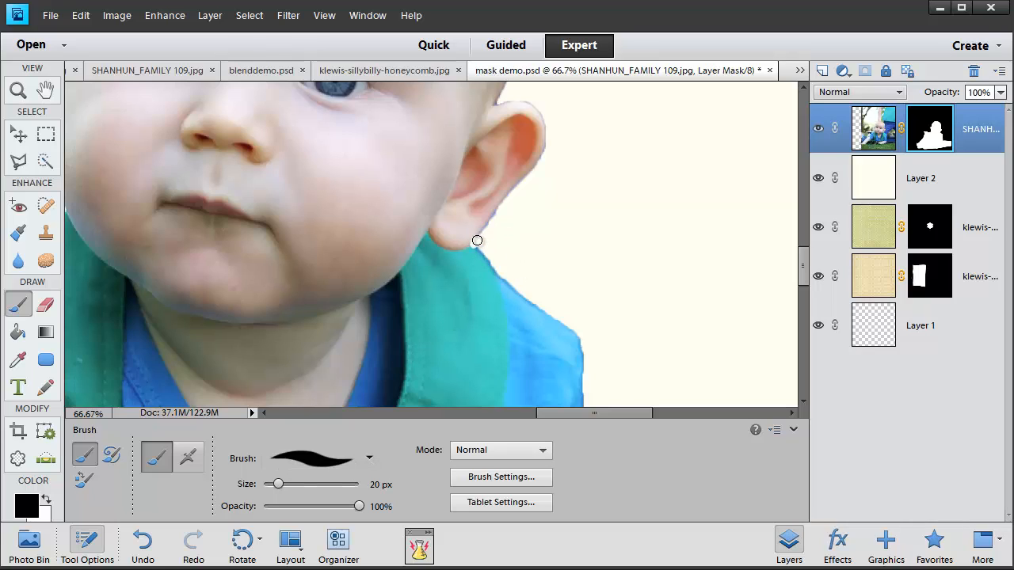
Clean the background fringe around the outer ear, then paint white to restore its top edge.
left_click_drag(477, 241, 541, 167)
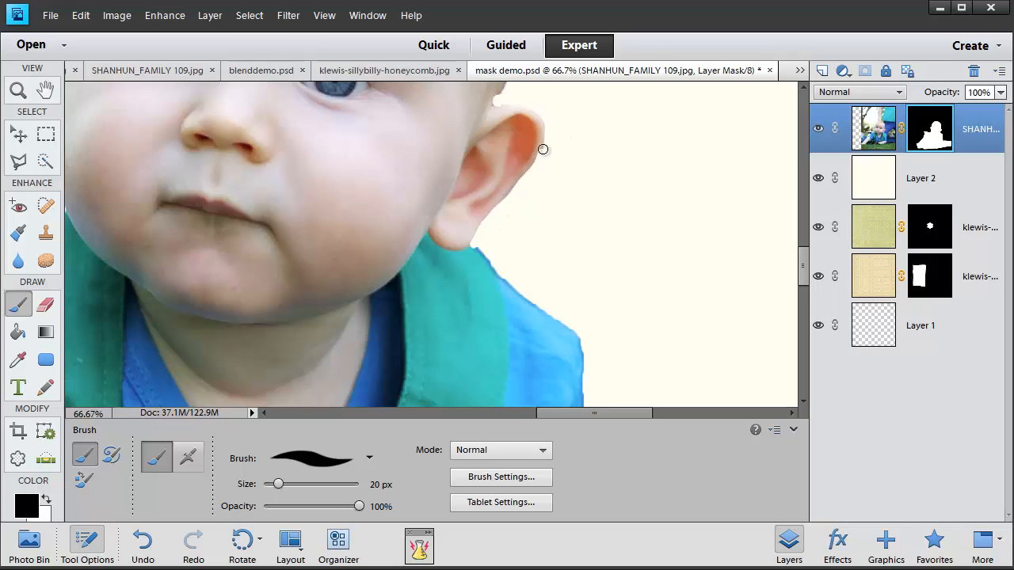
left_click_drag(543, 148, 457, 252)
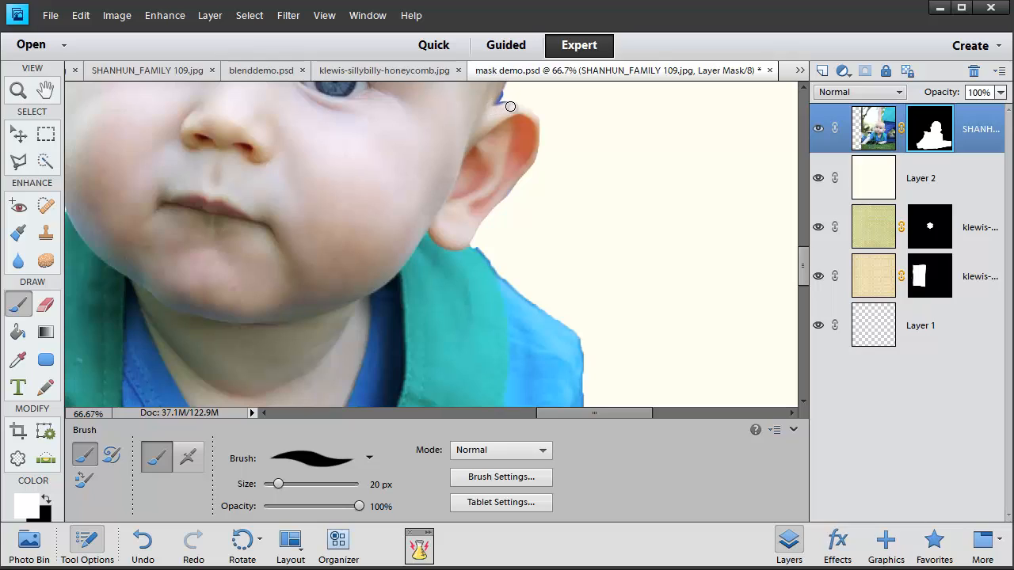
left_click_drag(510, 106, 529, 160)
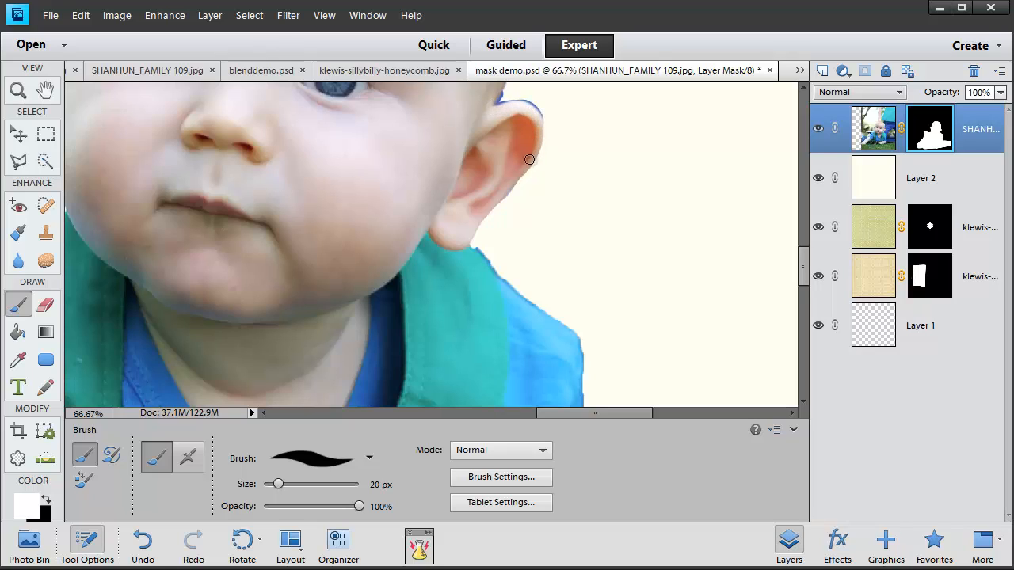
left_click_drag(529, 159, 469, 236)
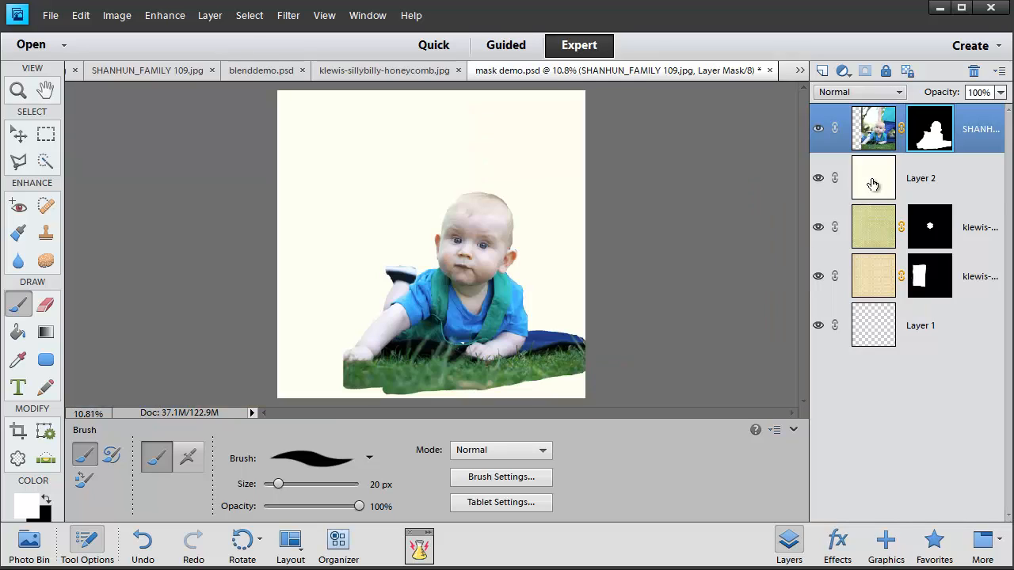
Select Layer 2 with black as foreground, then target the baby photo's layer mask.
left_click(920, 178)
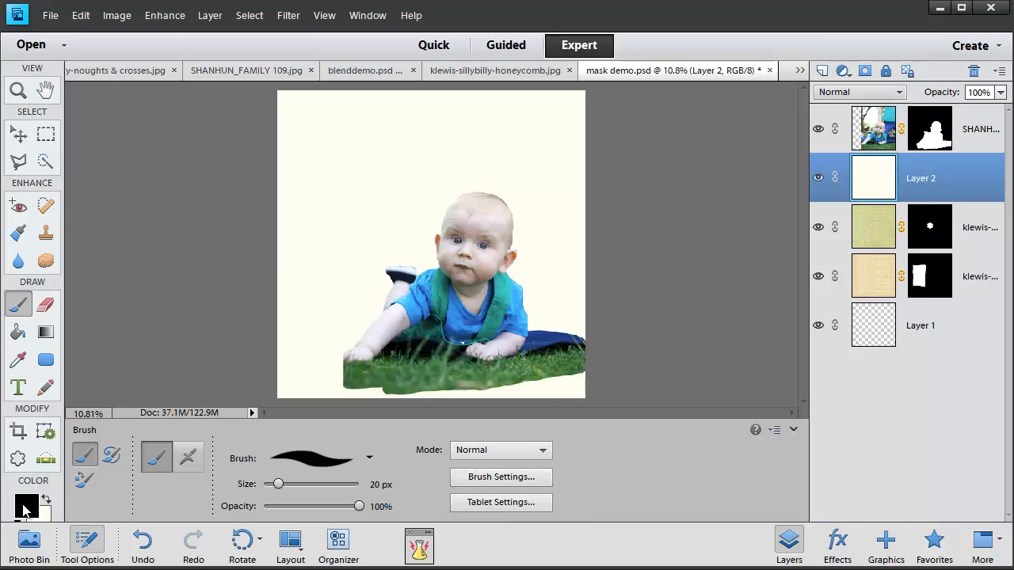
left_click(18, 332)
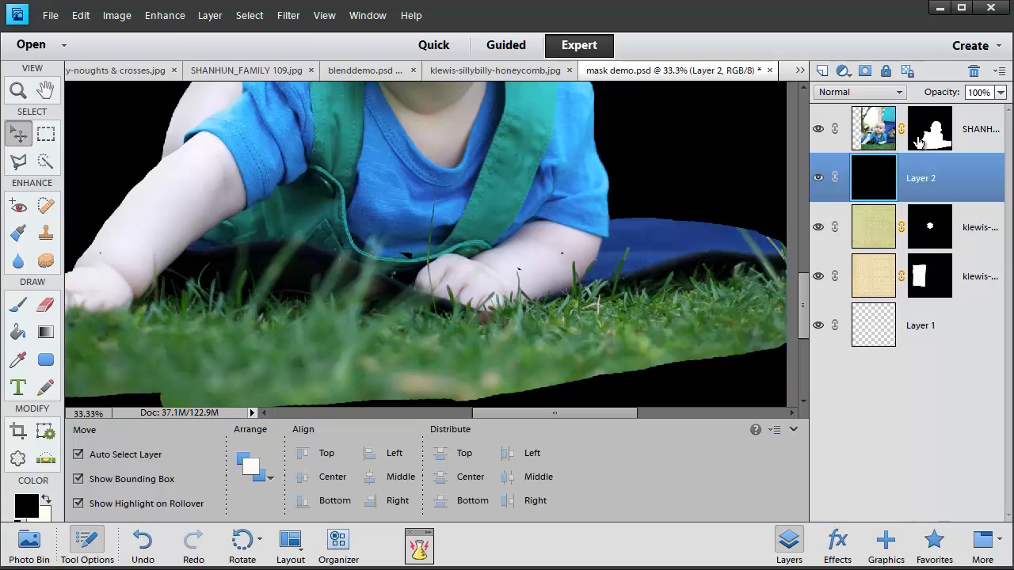
left_click(929, 129)
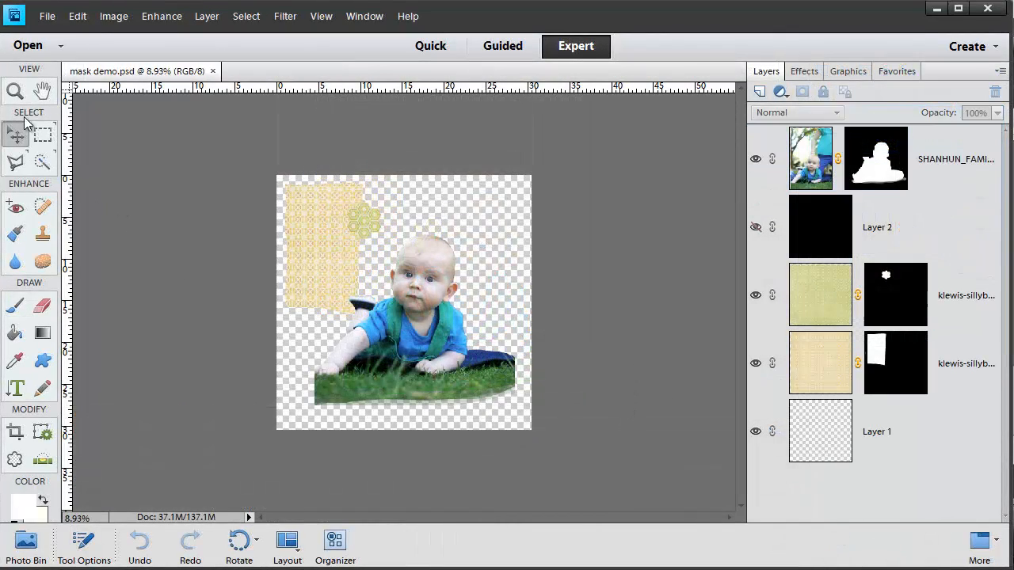
Move the beige paper panel up behind the green hexagon cluster.
left_click(810, 158)
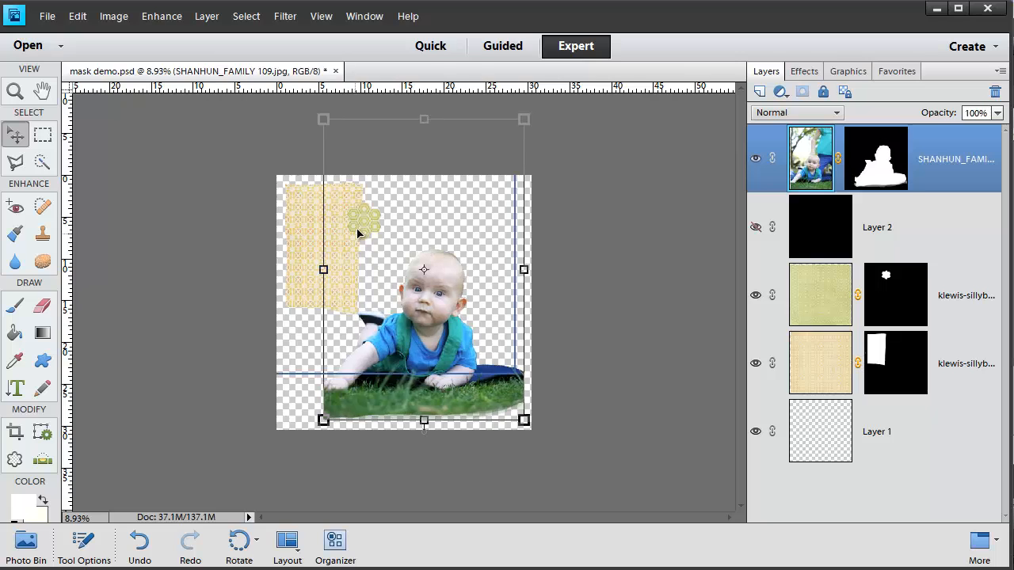
left_click(820, 295)
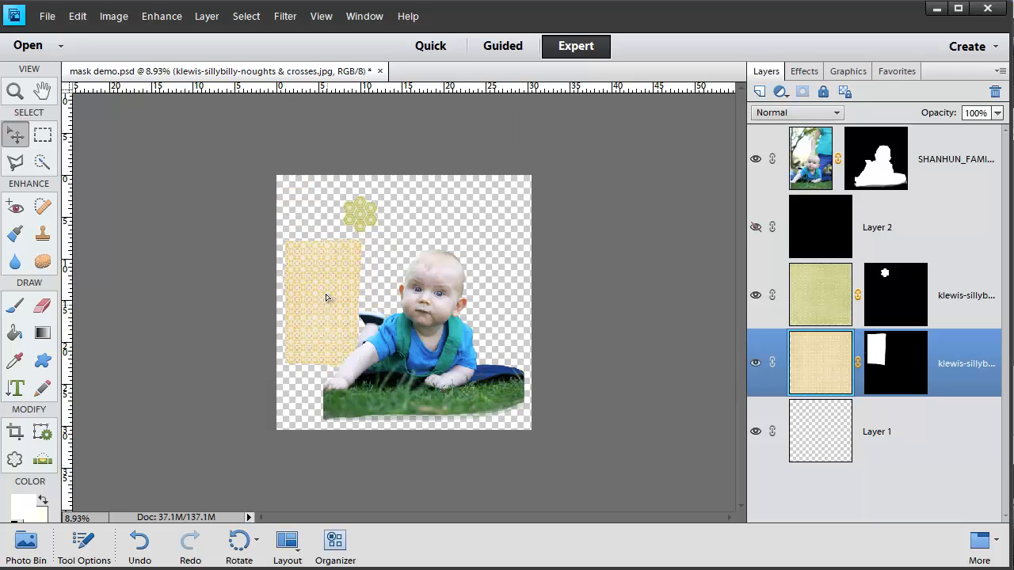
left_click_drag(325, 297, 333, 302)
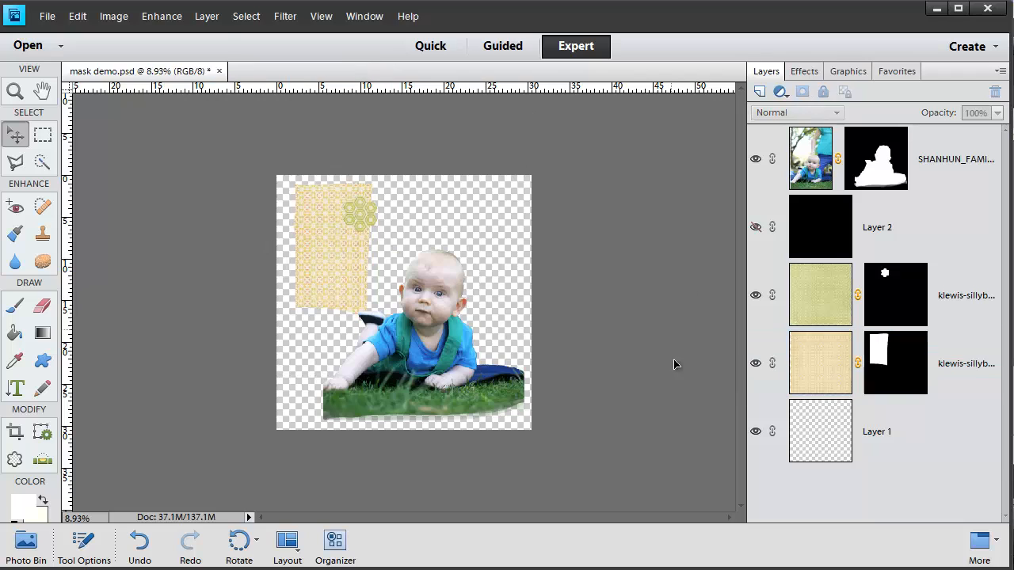
mouse_move(851, 201)
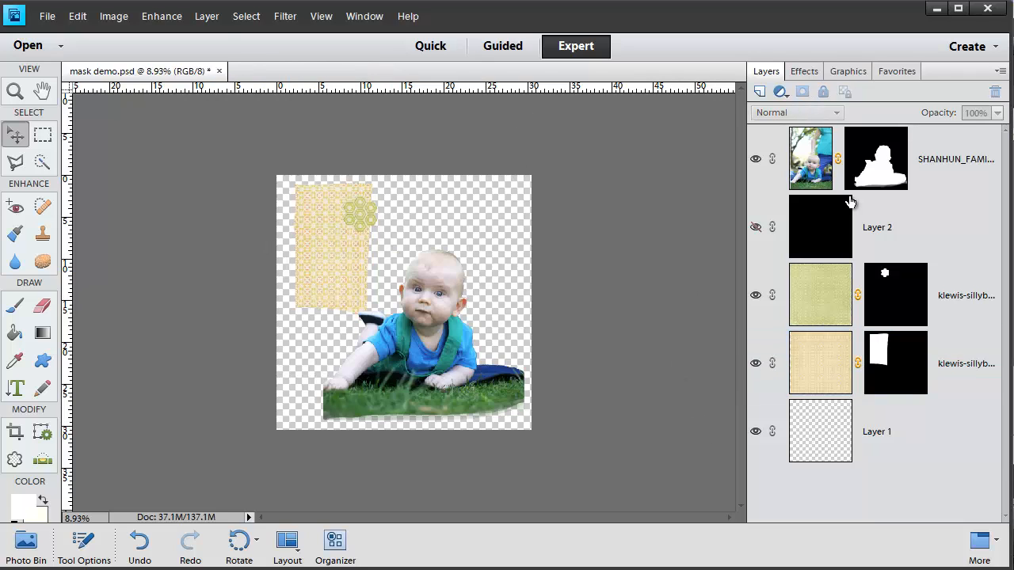
left_click(810, 158)
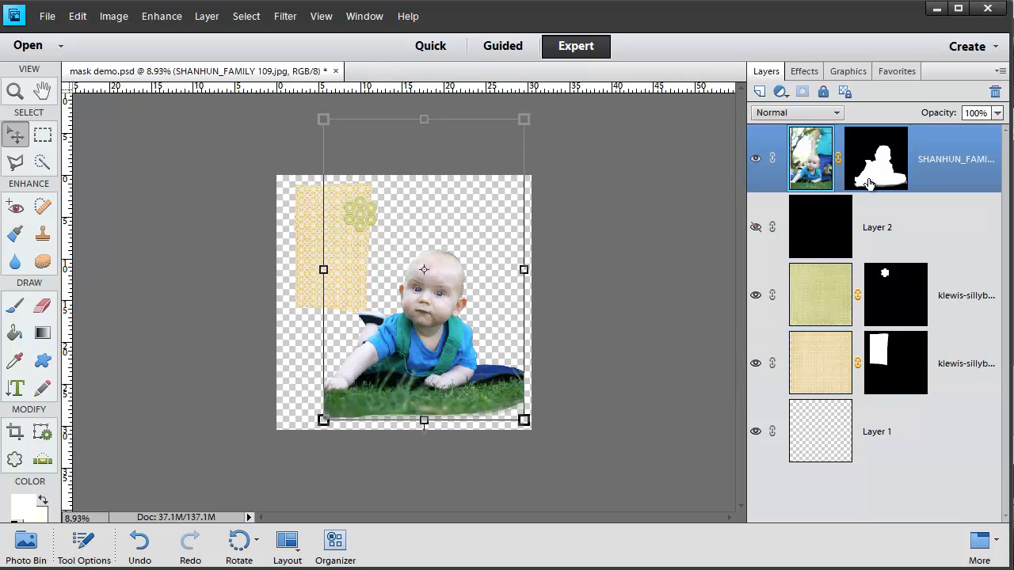
left_click(875, 158)
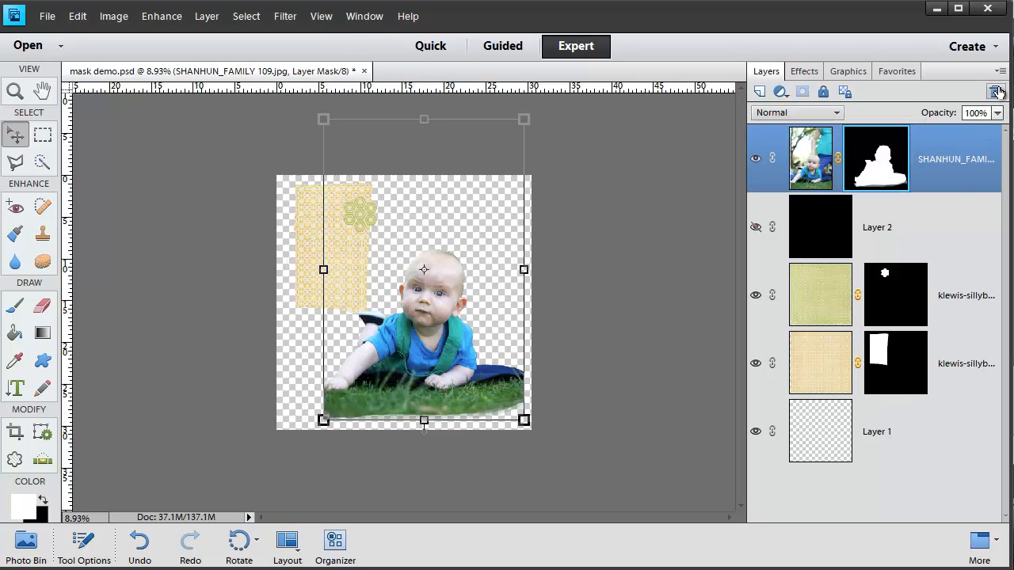
left_click(993, 91)
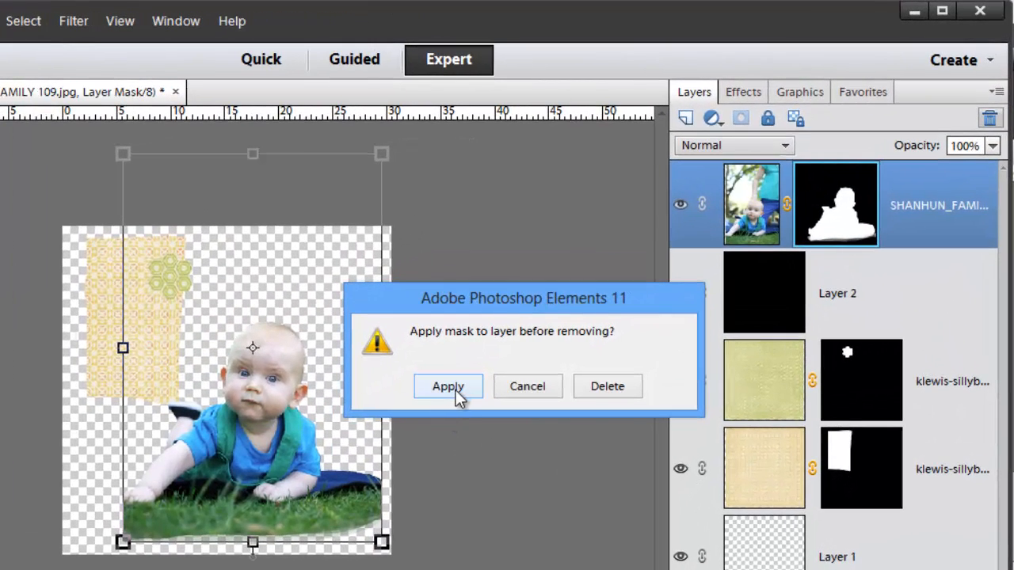
left_click(448, 386)
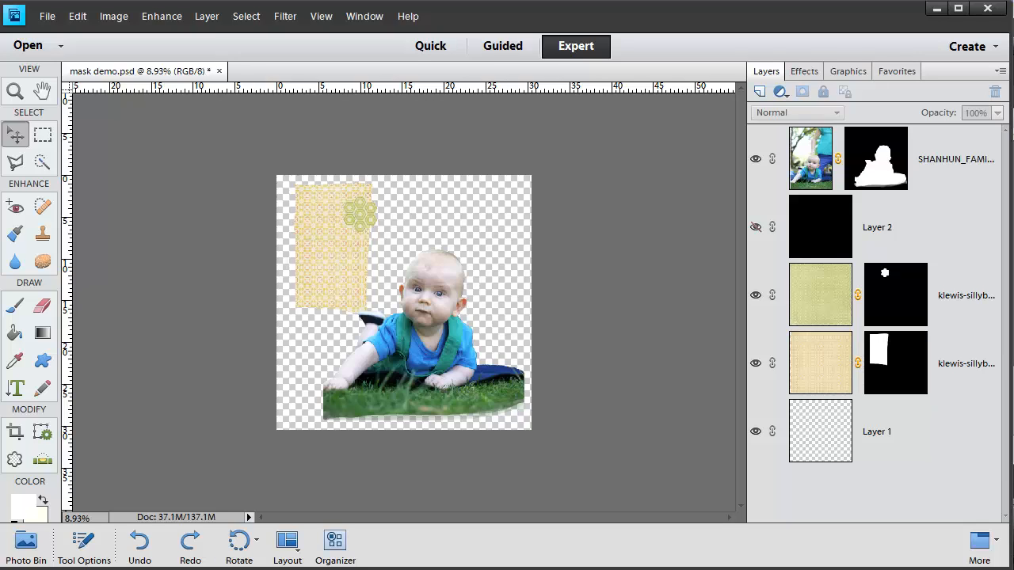
mouse_move(931, 562)
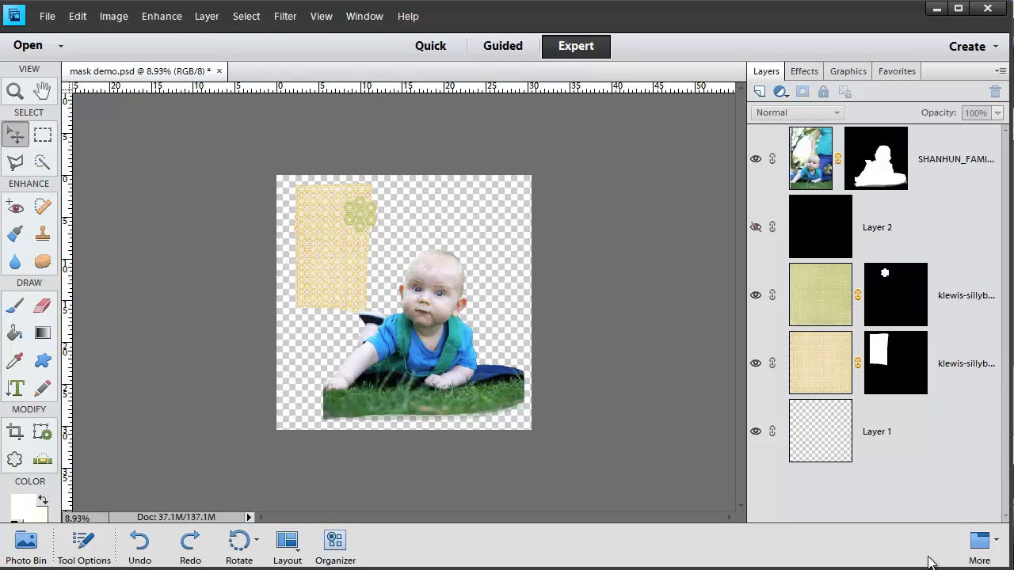